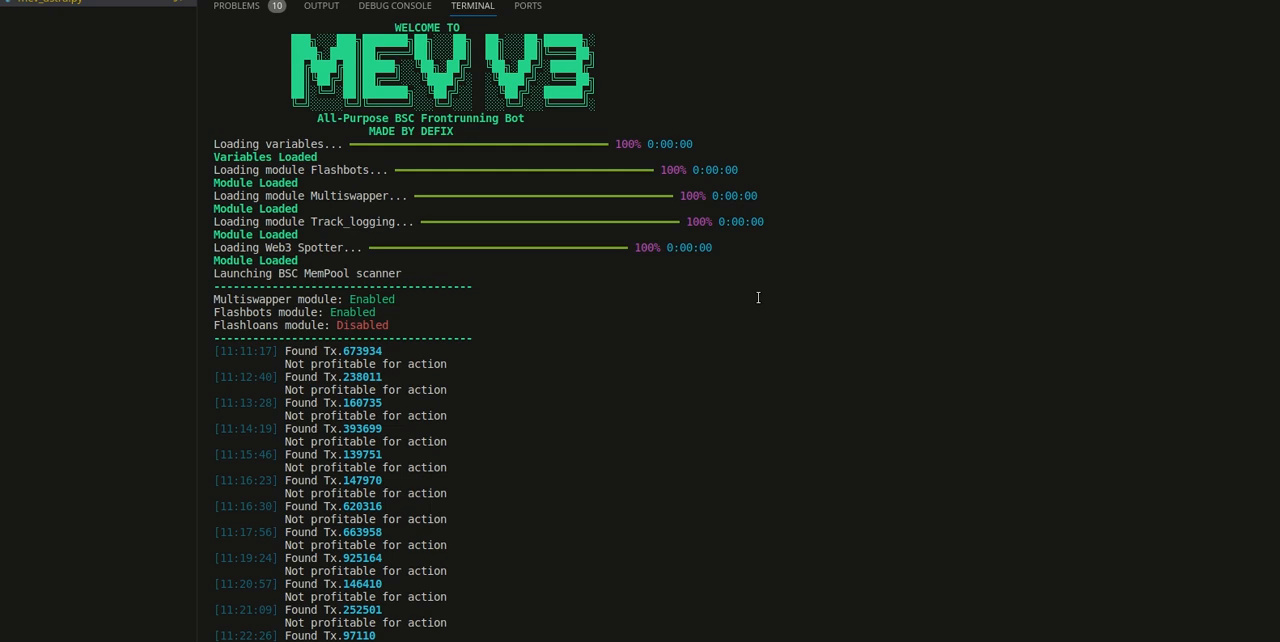
{"action": "mouse_move", "coordinate": [644, 252]}
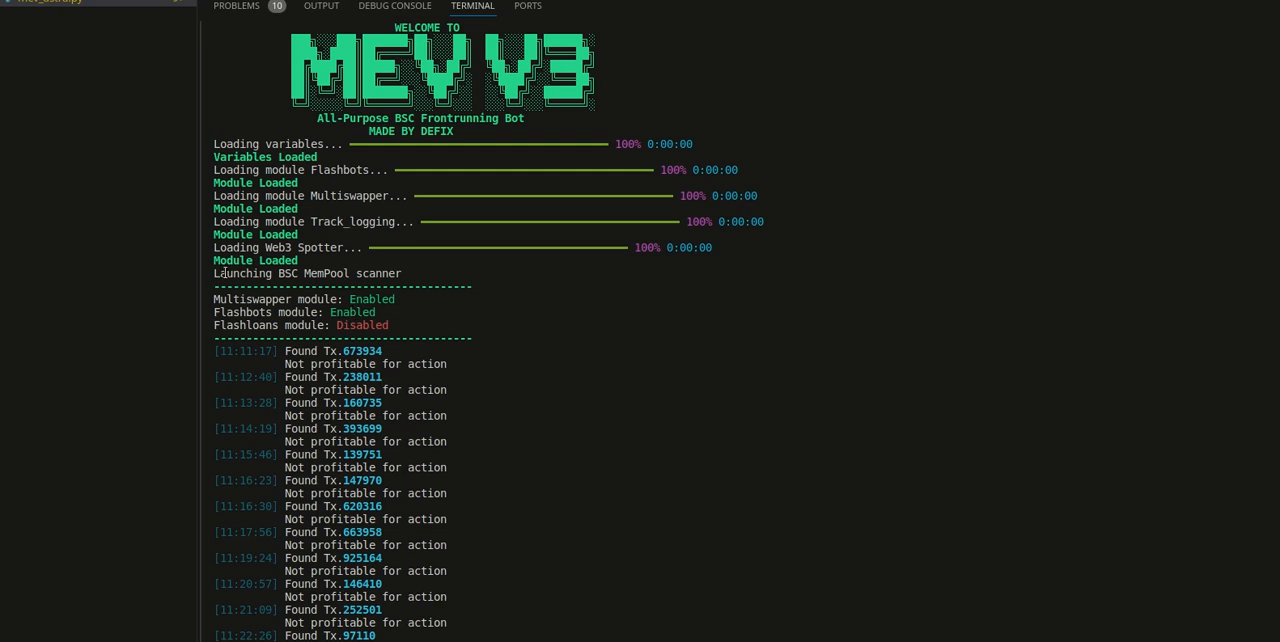
{"action": "mouse_move", "coordinate": [466, 302]}
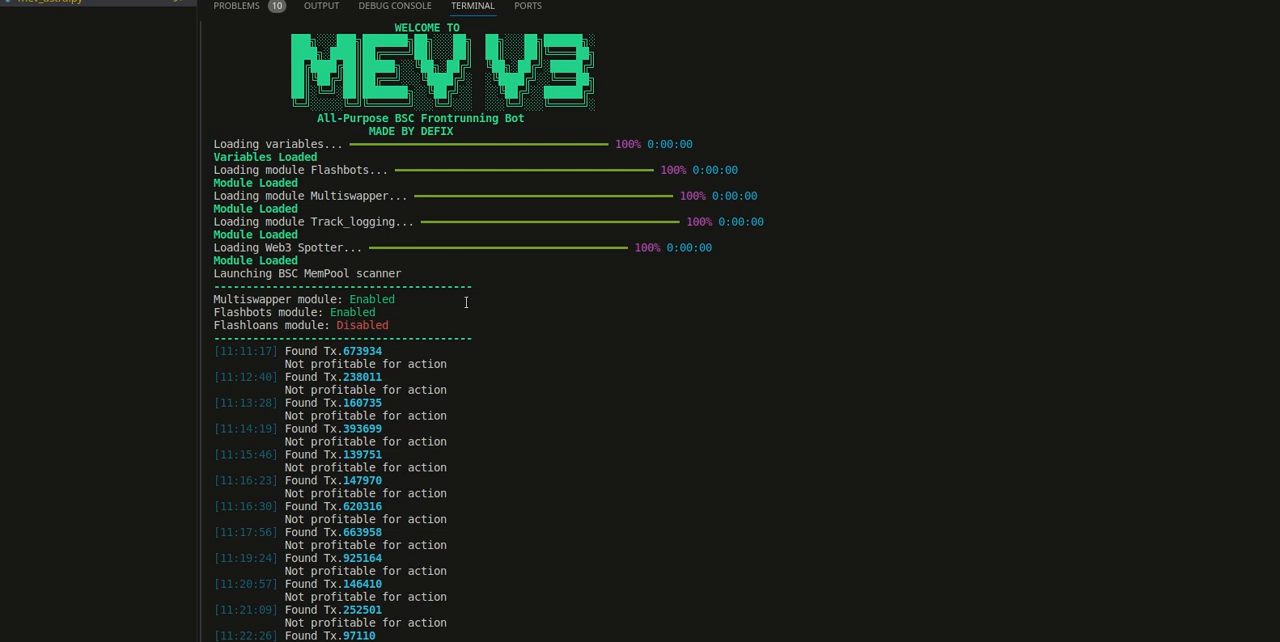
{"action": "mouse_move", "coordinate": [568, 352]}
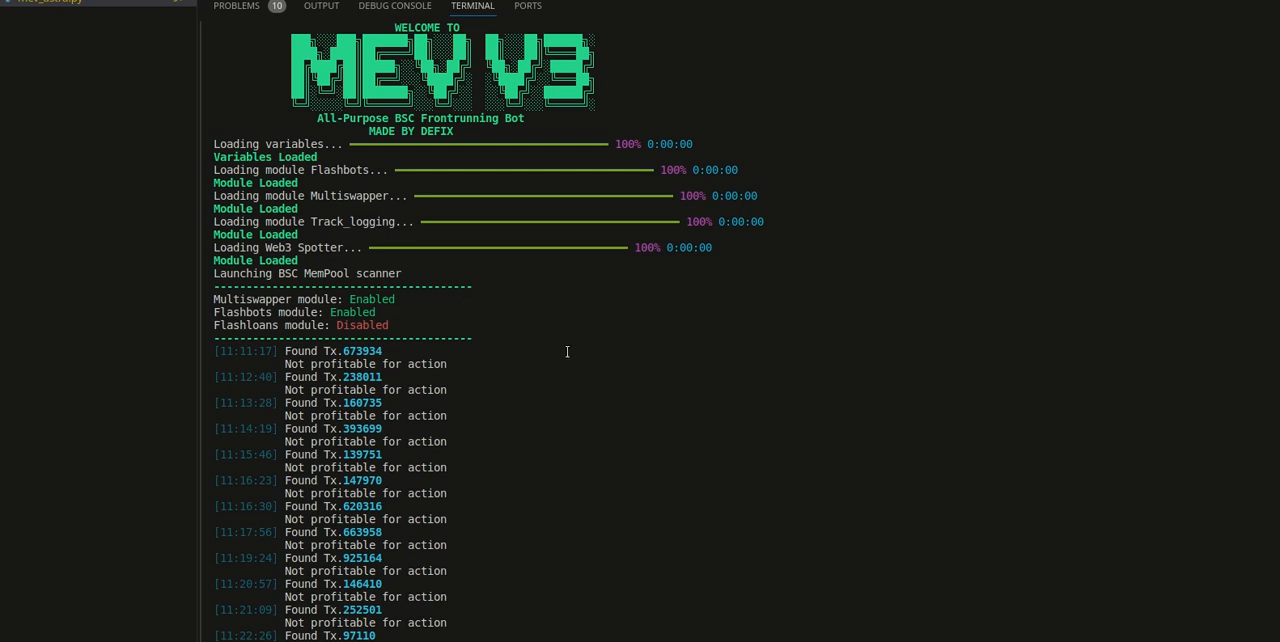
{"action": "mouse_move", "coordinate": [586, 326]}
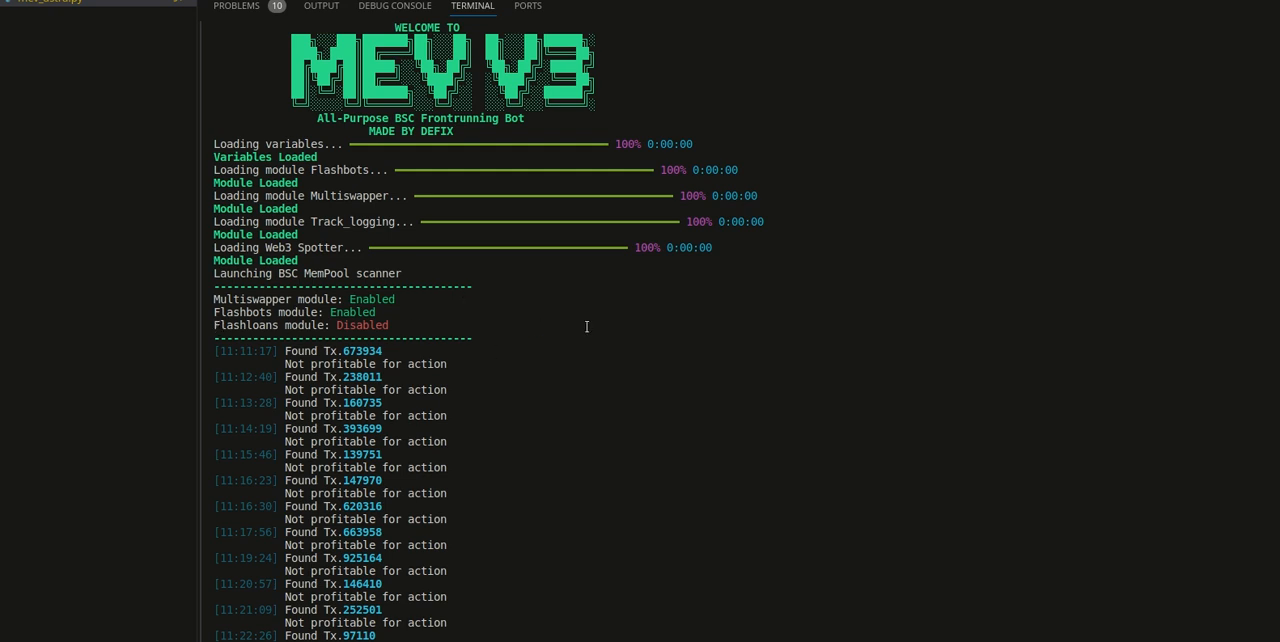
{"action": "mouse_move", "coordinate": [686, 404]}
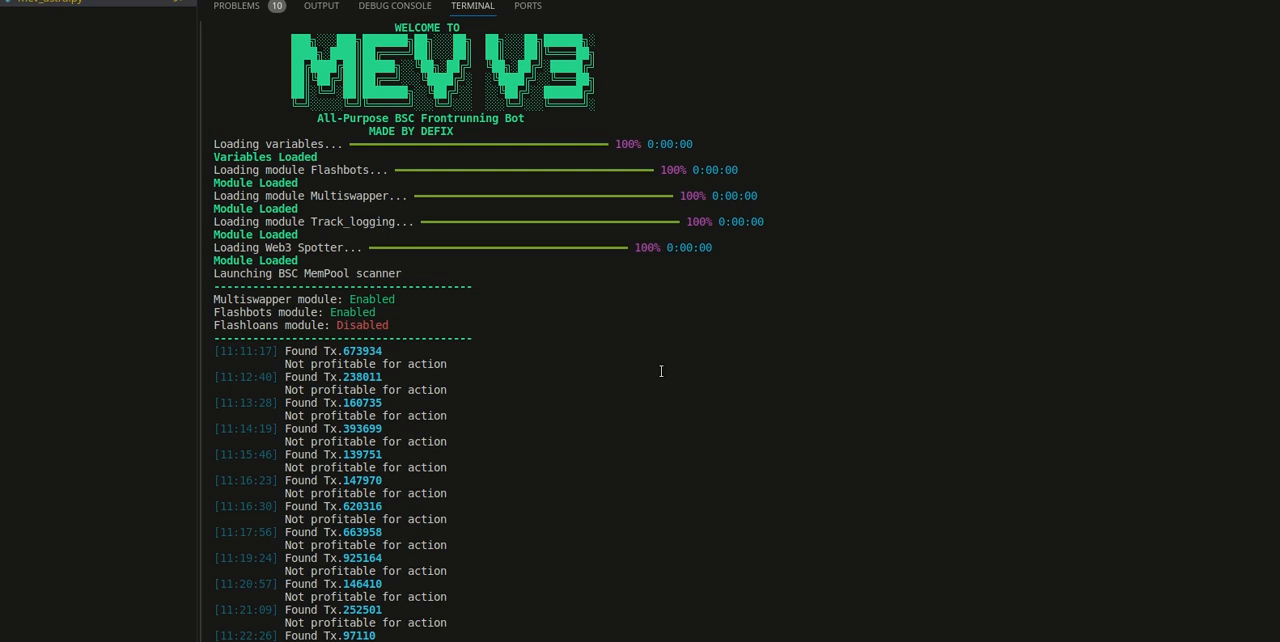
{"action": "mouse_move", "coordinate": [480, 312]}
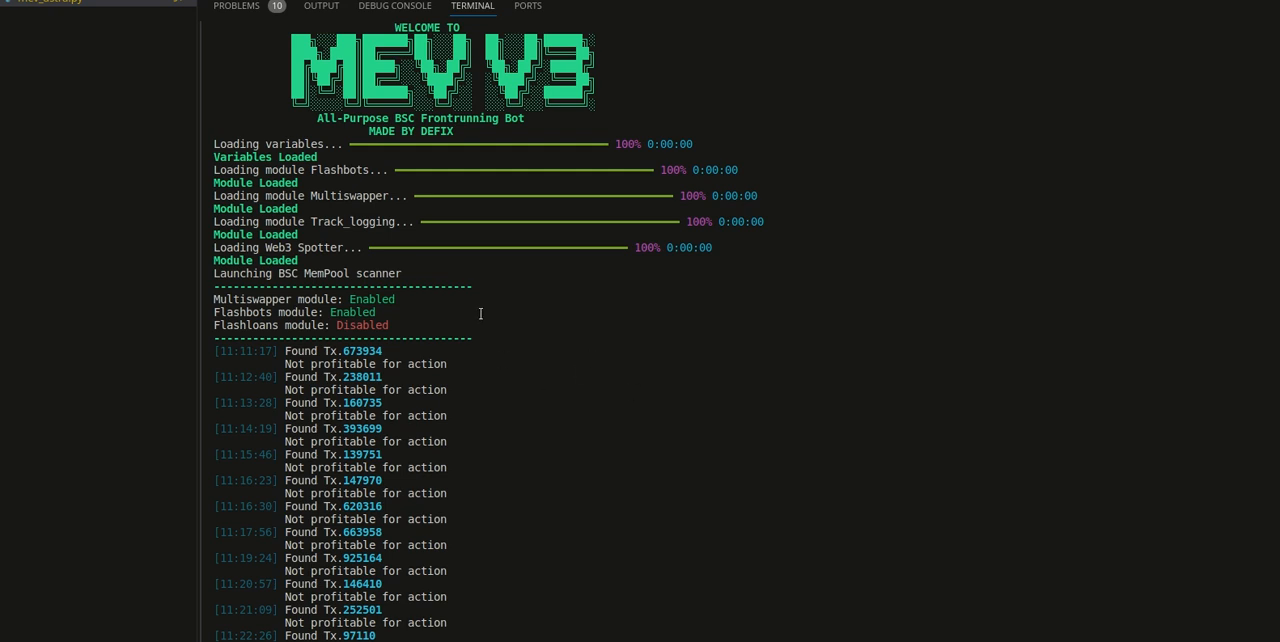
{"action": "scroll", "scroll_direction": "down", "scroll_amount": 3}
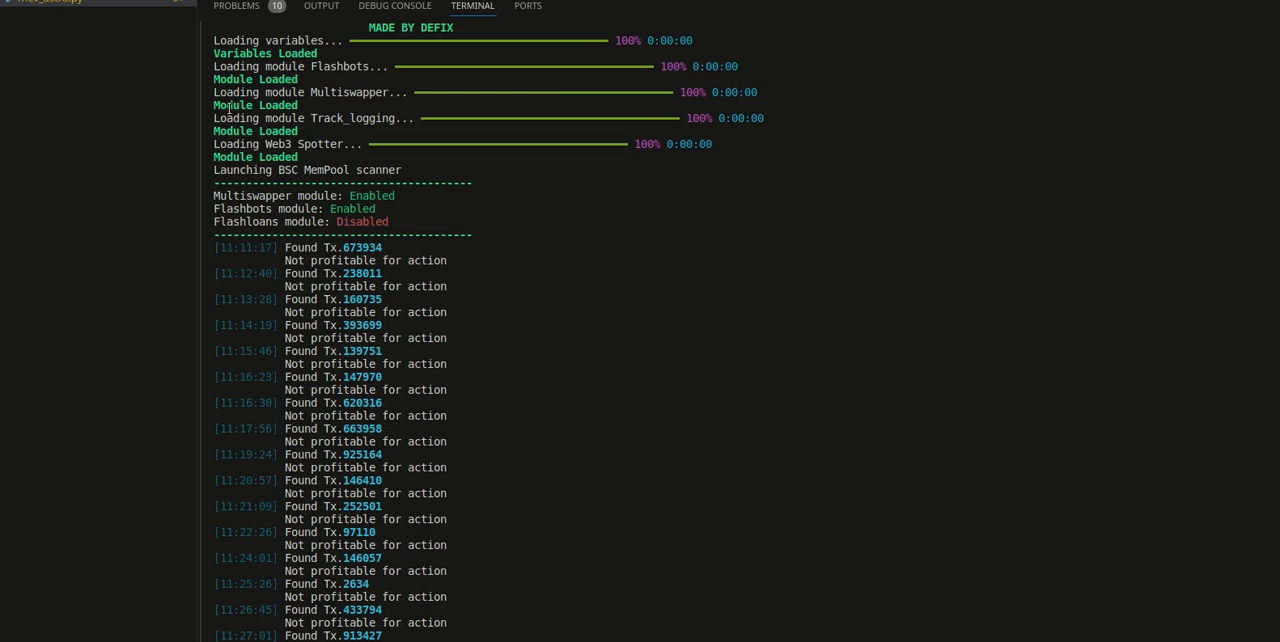
{"action": "scroll", "scroll_direction": "down", "scroll_amount": 3}
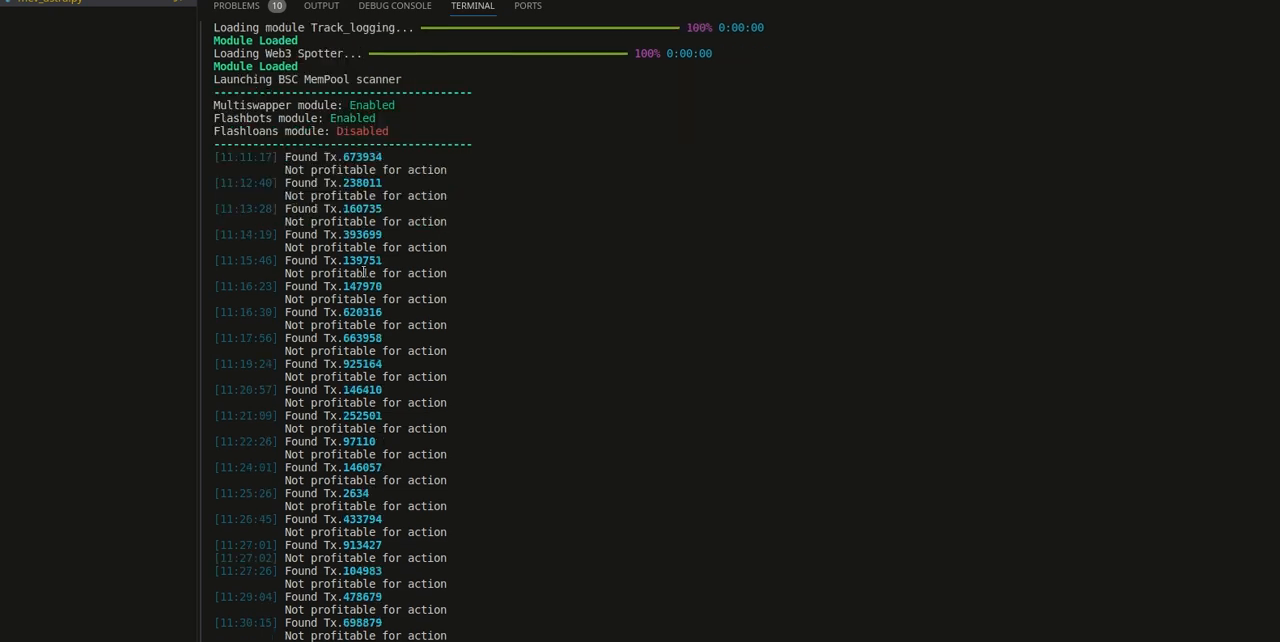
{"action": "scroll", "scroll_direction": "down", "scroll_amount": 3}
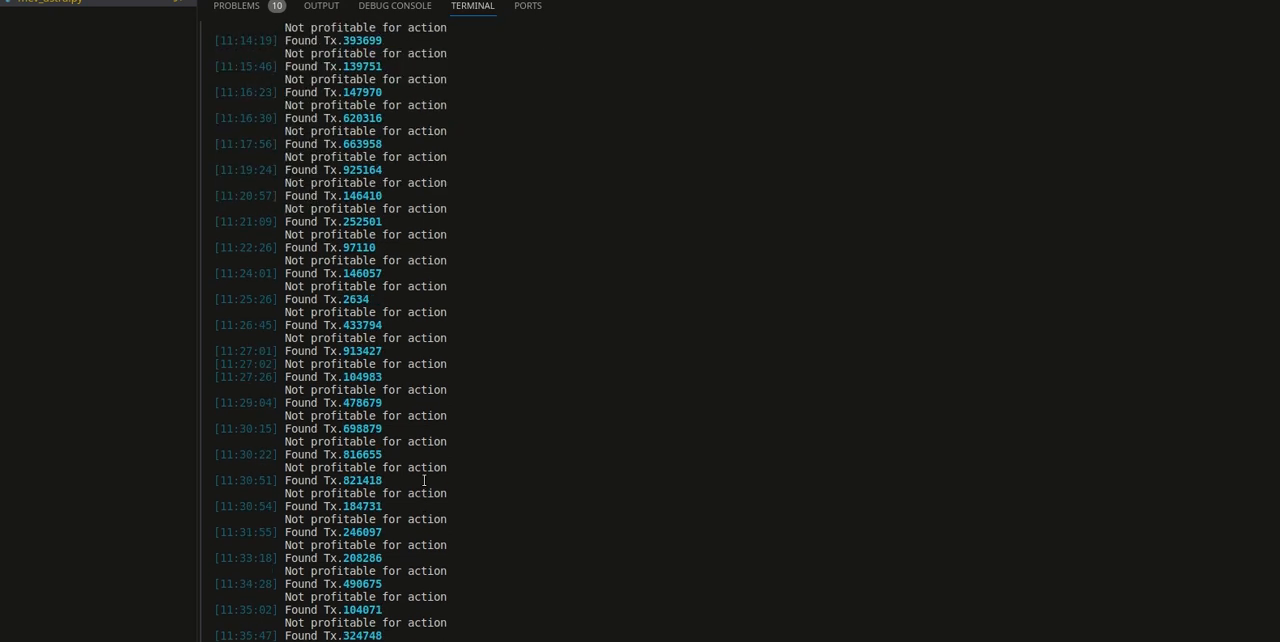
{"action": "scroll", "scroll_direction": "down", "scroll_amount": 3}
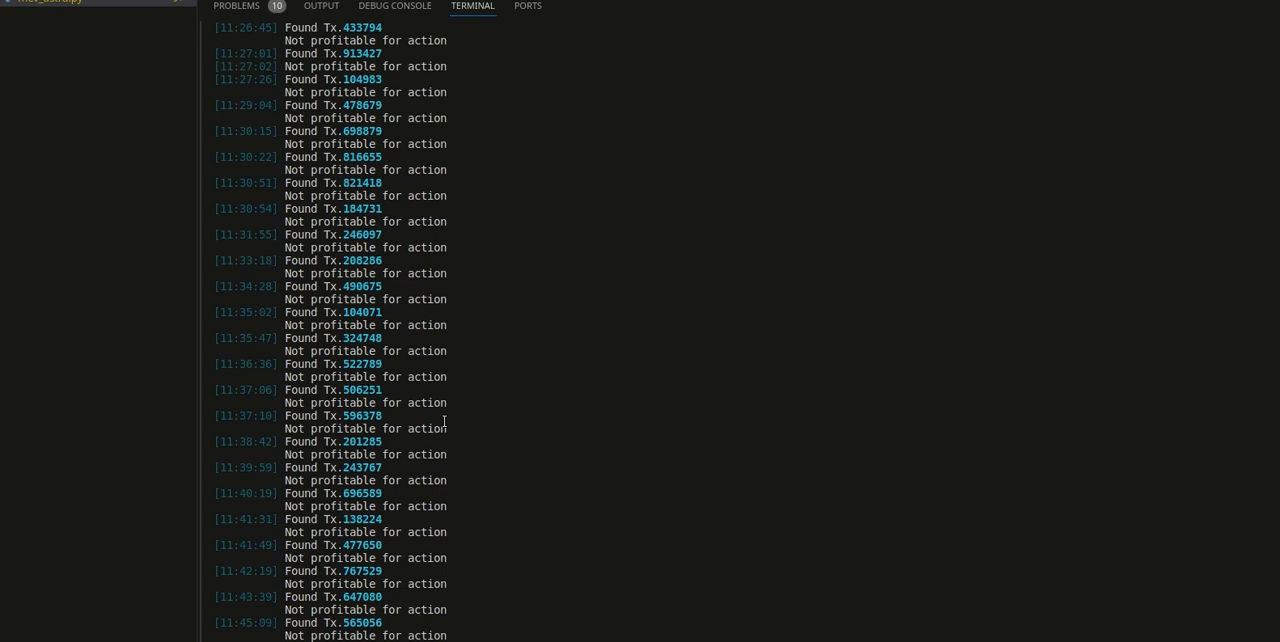
{"action": "mouse_move", "coordinate": [516, 368]}
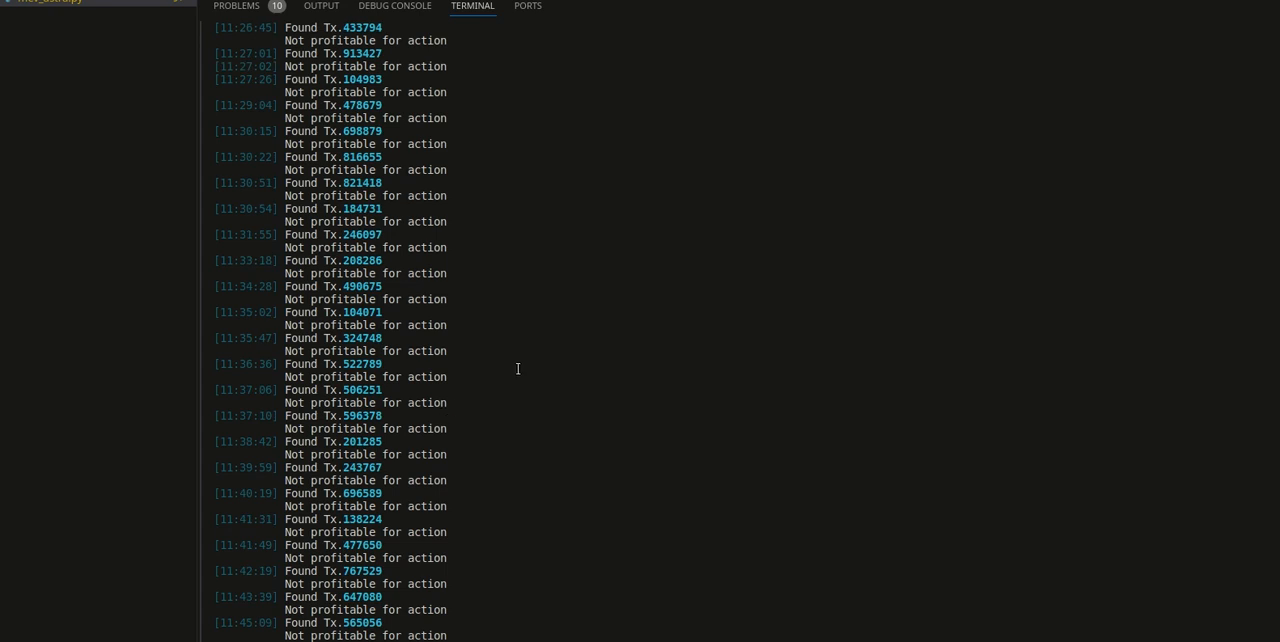
{"action": "mouse_move", "coordinate": [344, 92]}
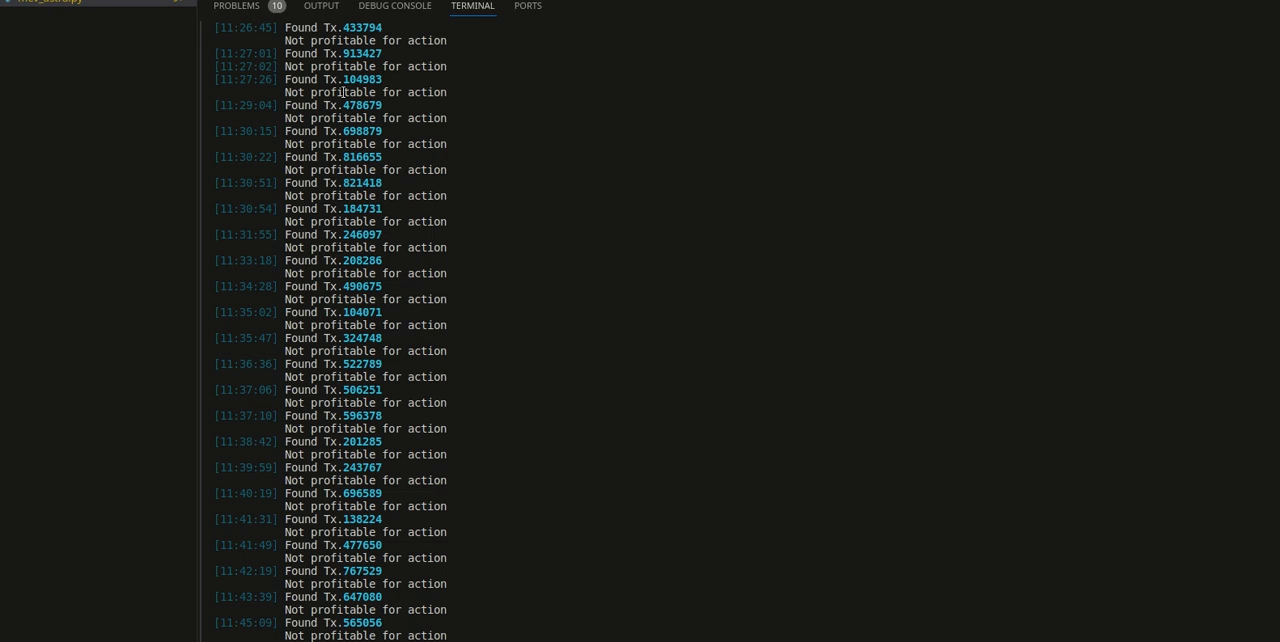
{"action": "mouse_move", "coordinate": [516, 284]}
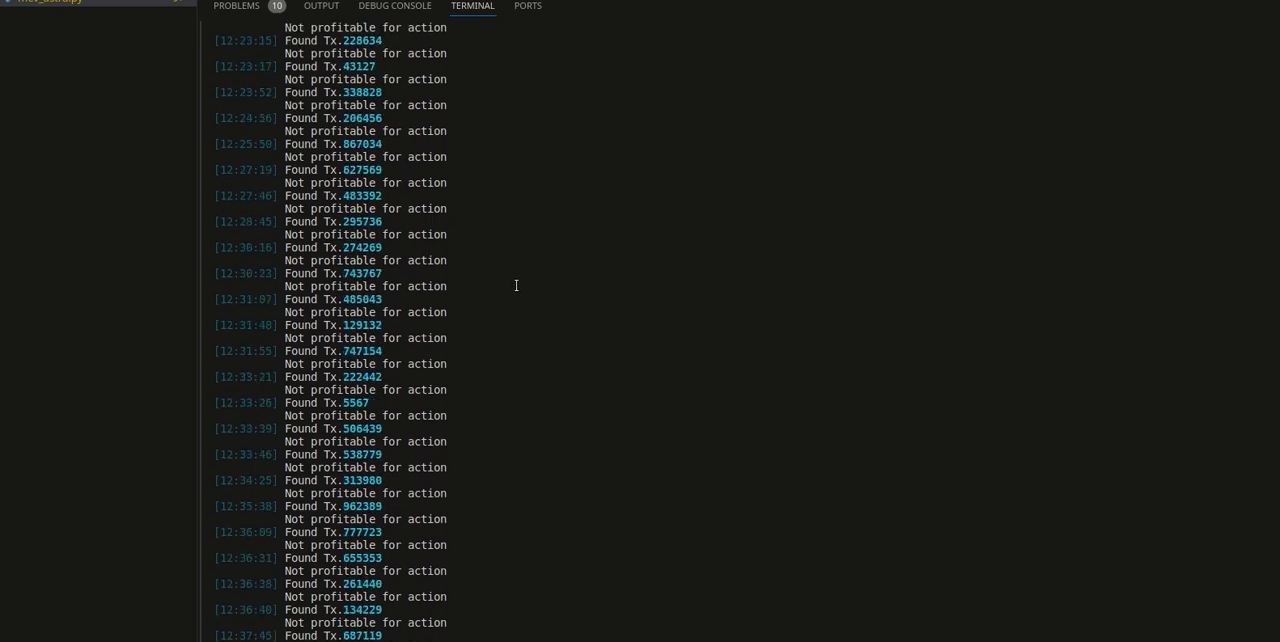
{"action": "scroll", "scroll_direction": "down", "scroll_amount": 3}
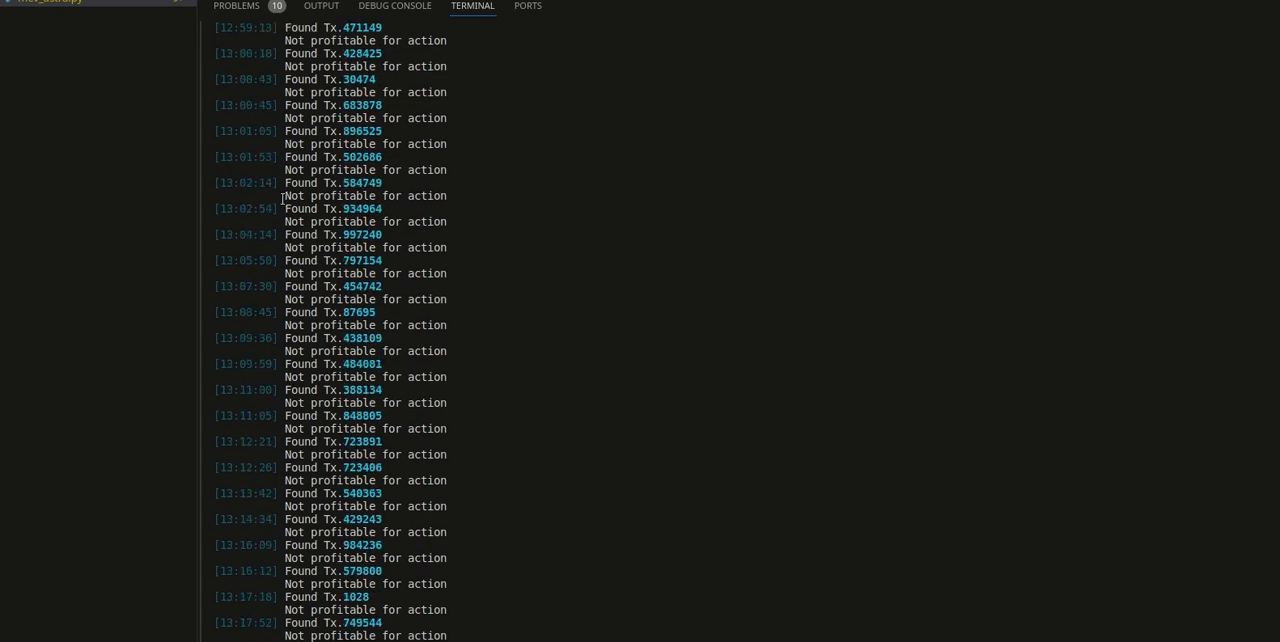
{"action": "scroll", "scroll_direction": "down", "scroll_amount": 3}
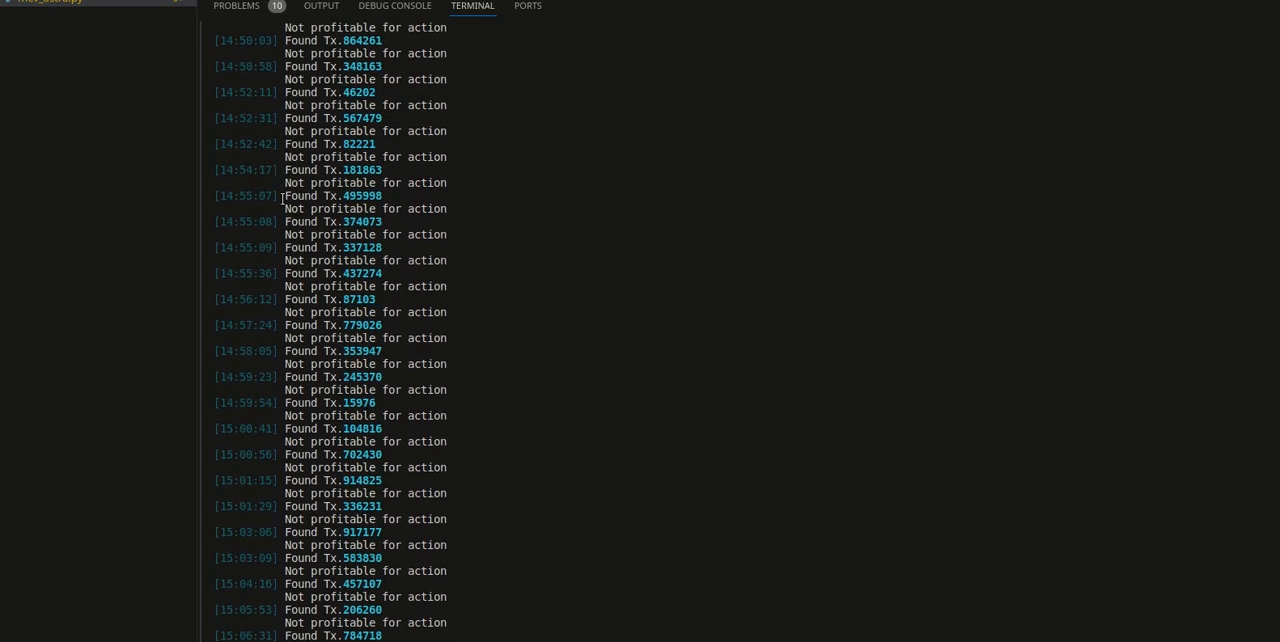
{"action": "scroll", "scroll_direction": "down", "scroll_amount": 3}
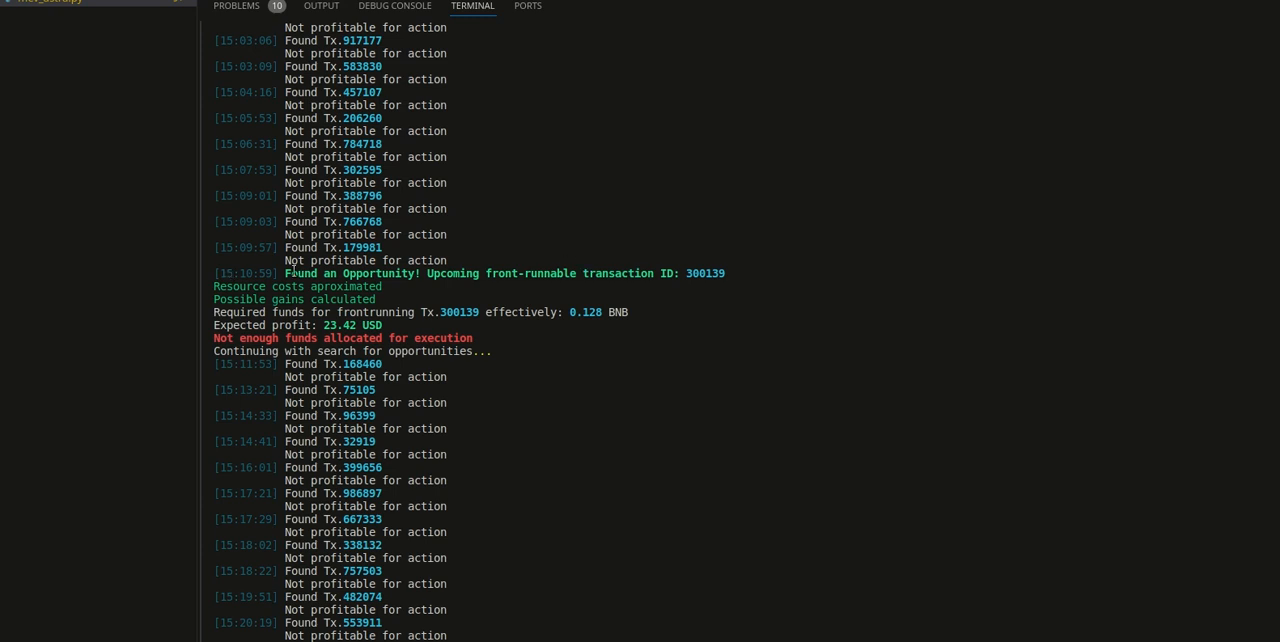
{"action": "mouse_move", "coordinate": [536, 256]}
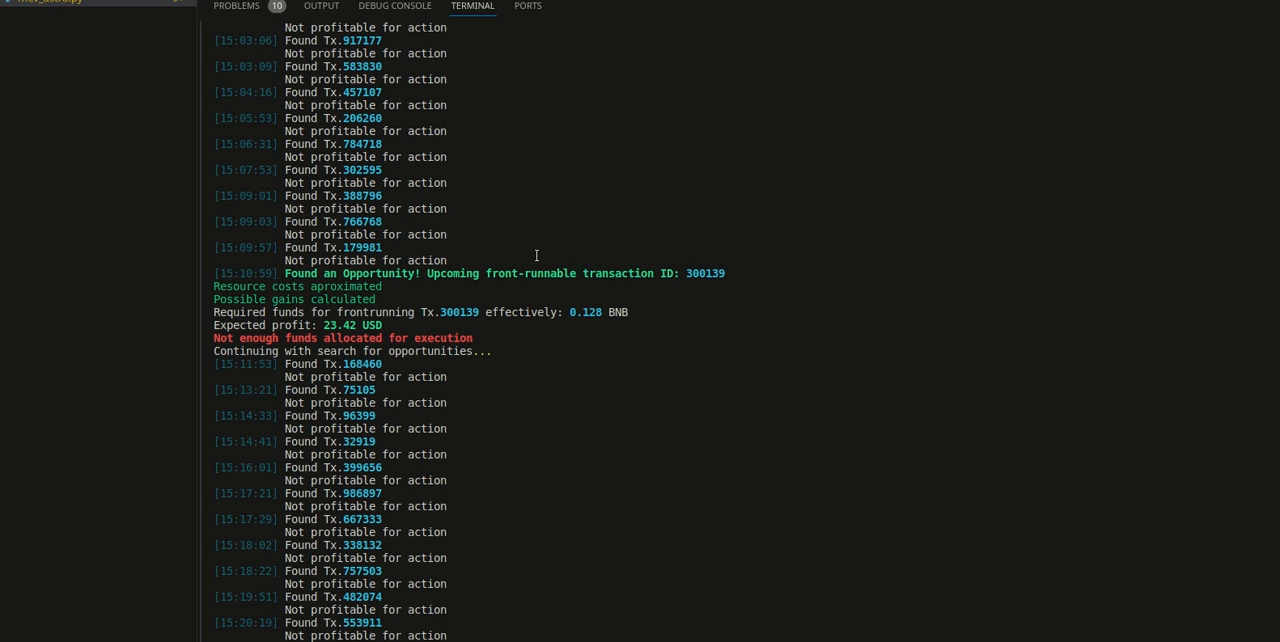
{"action": "mouse_move", "coordinate": [450, 268]}
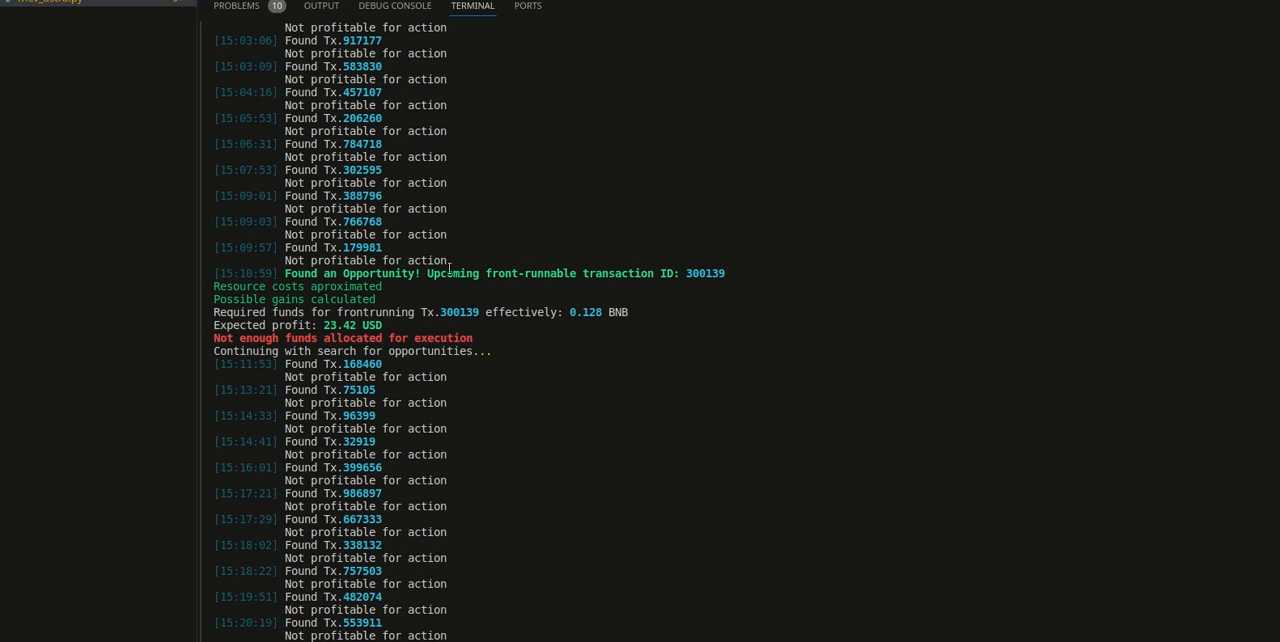
{"action": "mouse_move", "coordinate": [270, 278]}
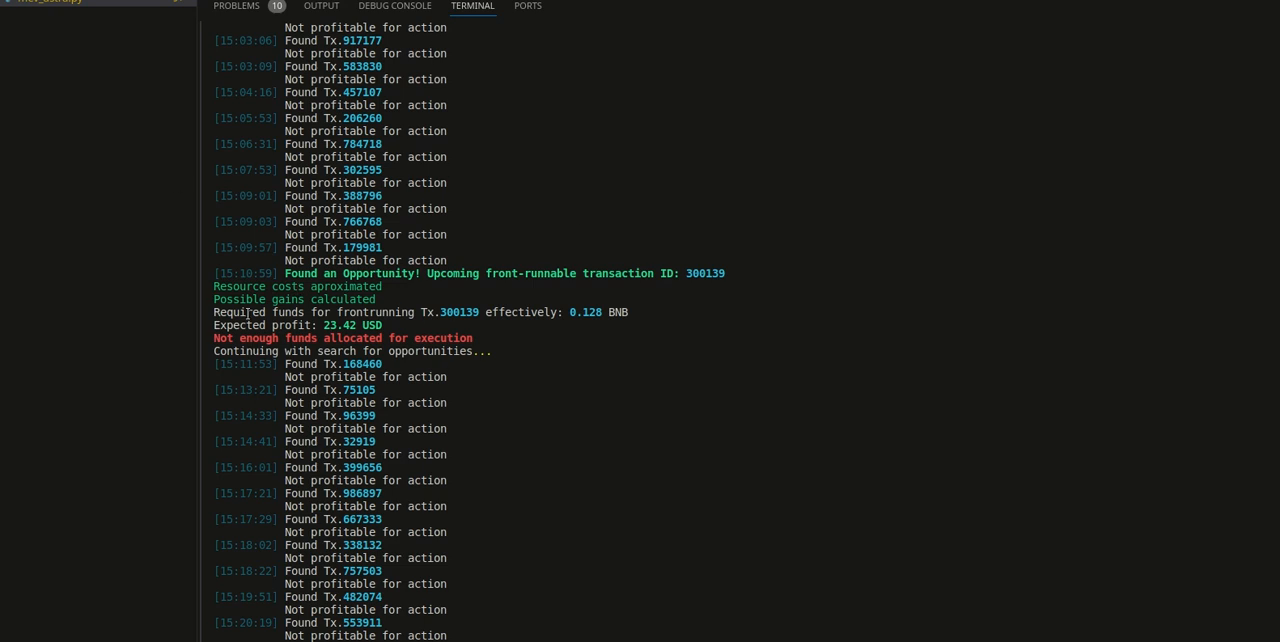
{"action": "mouse_move", "coordinate": [532, 400]}
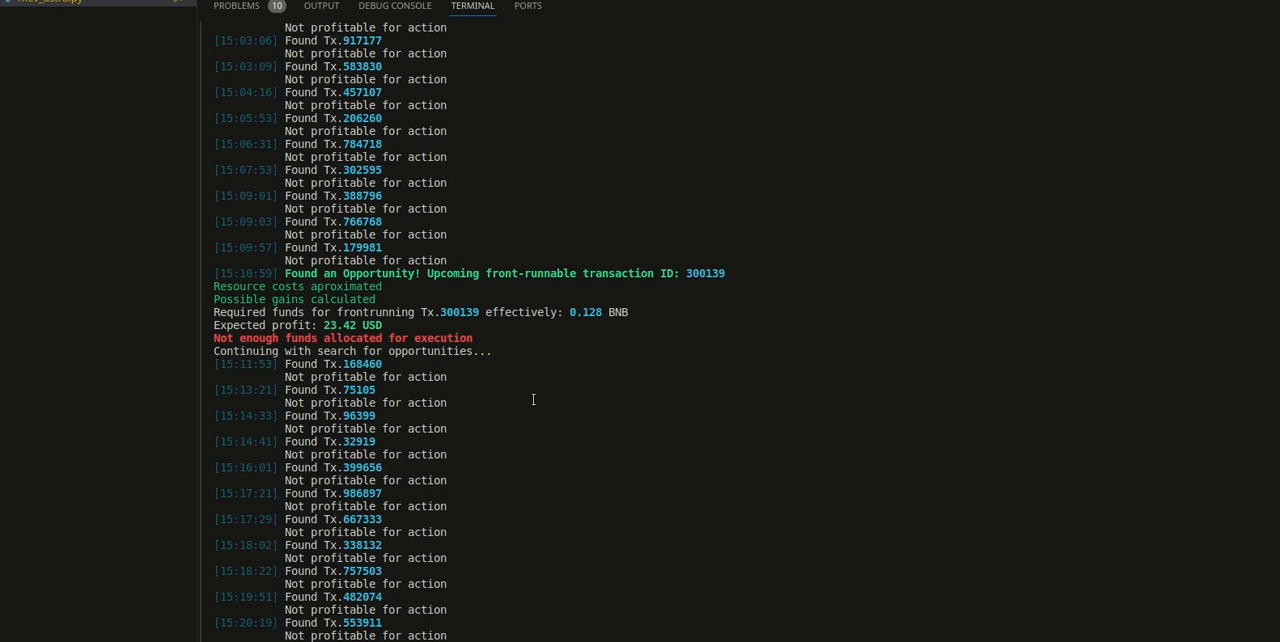
{"action": "mouse_move", "coordinate": [590, 380]}
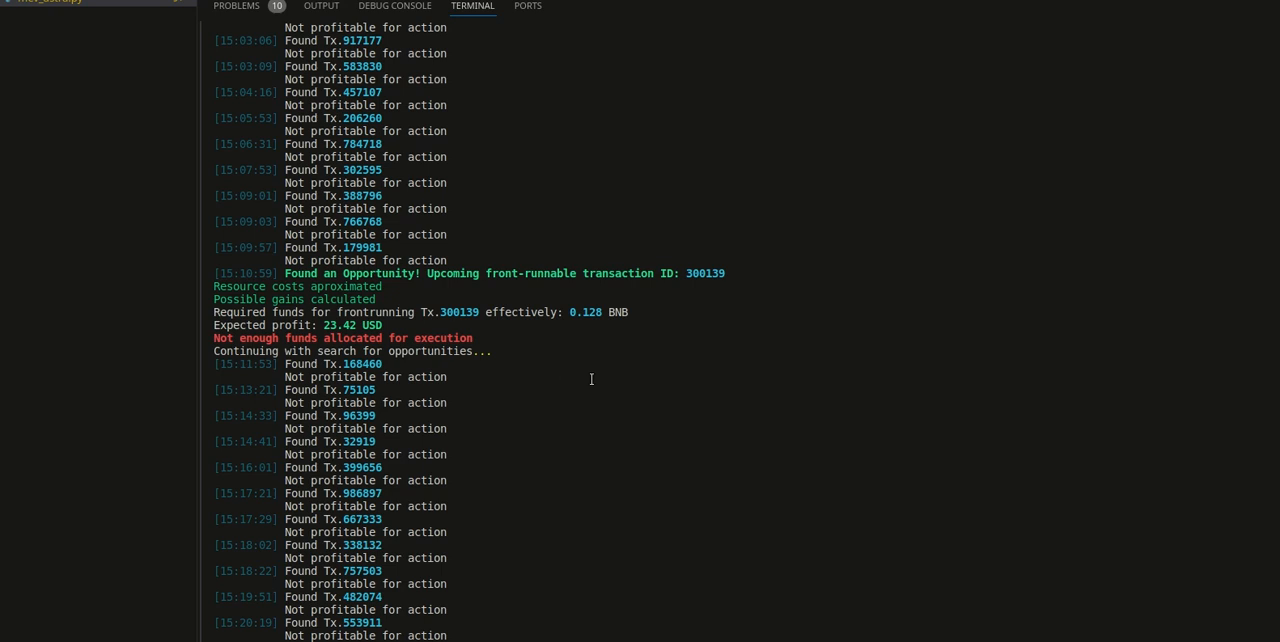
{"action": "mouse_move", "coordinate": [508, 356]}
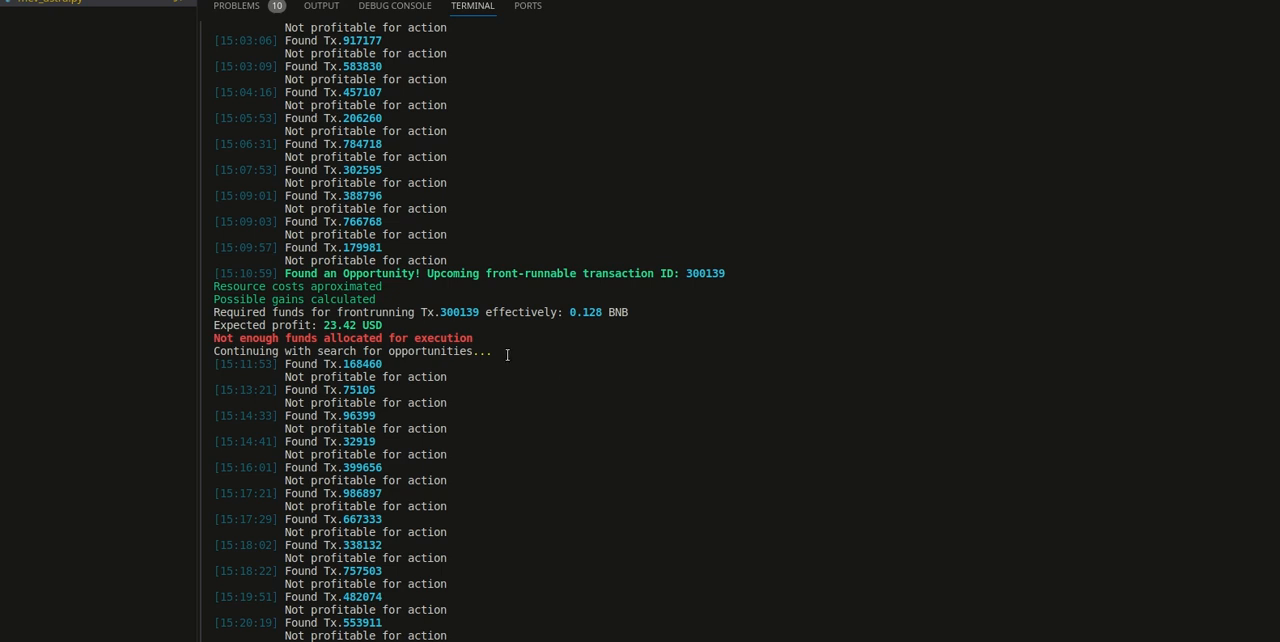
{"action": "mouse_move", "coordinate": [784, 340]}
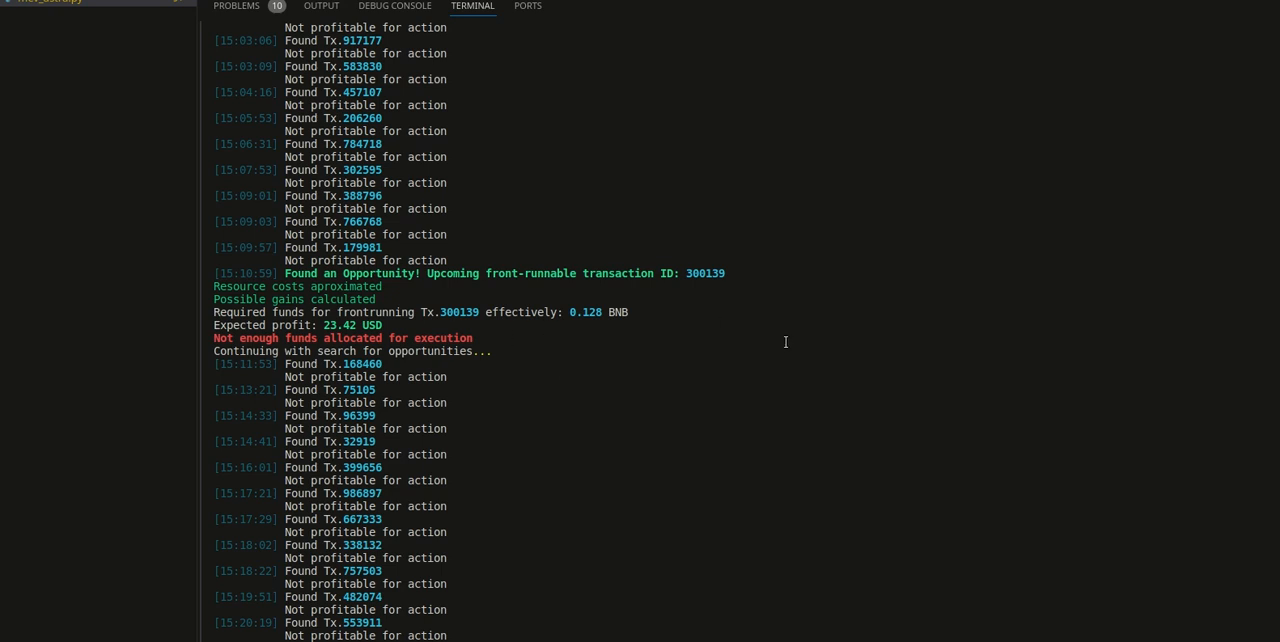
{"action": "mouse_move", "coordinate": [560, 408]}
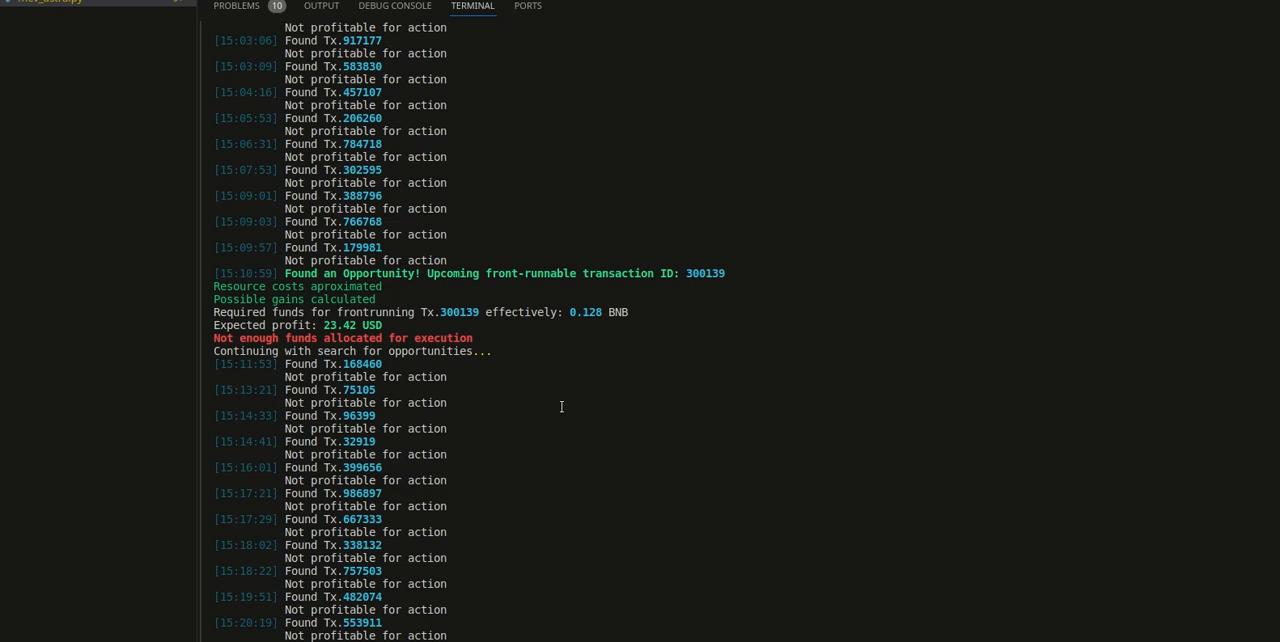
{"action": "mouse_move", "coordinate": [532, 402]}
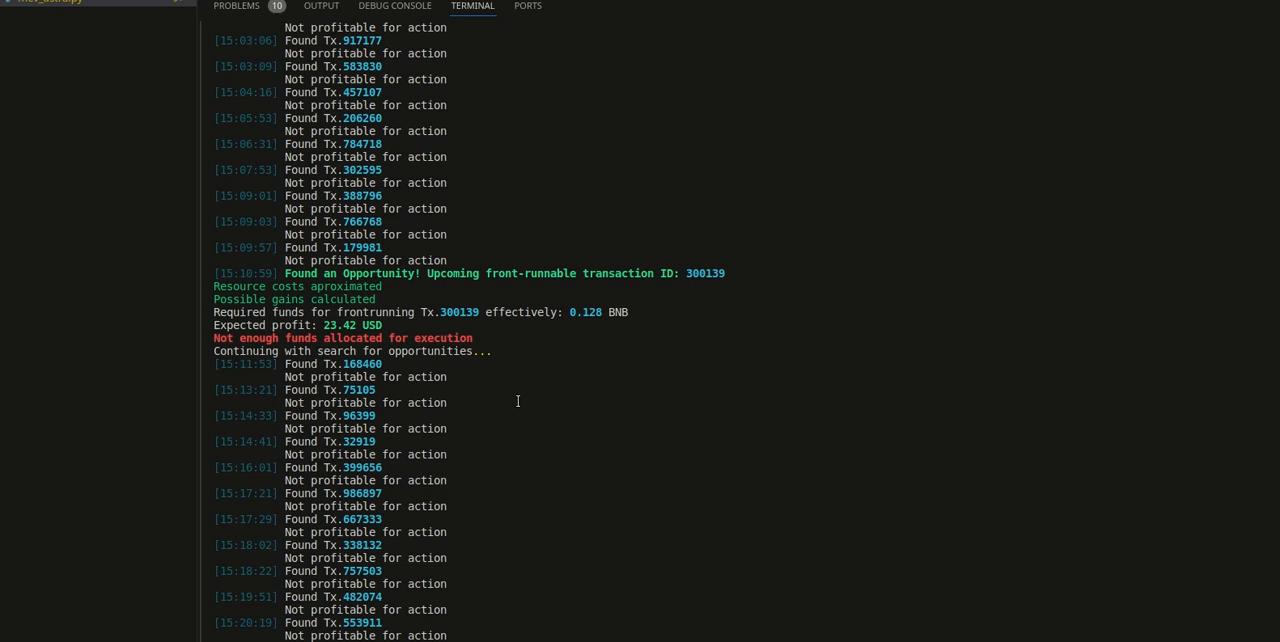
{"action": "mouse_move", "coordinate": [290, 312]}
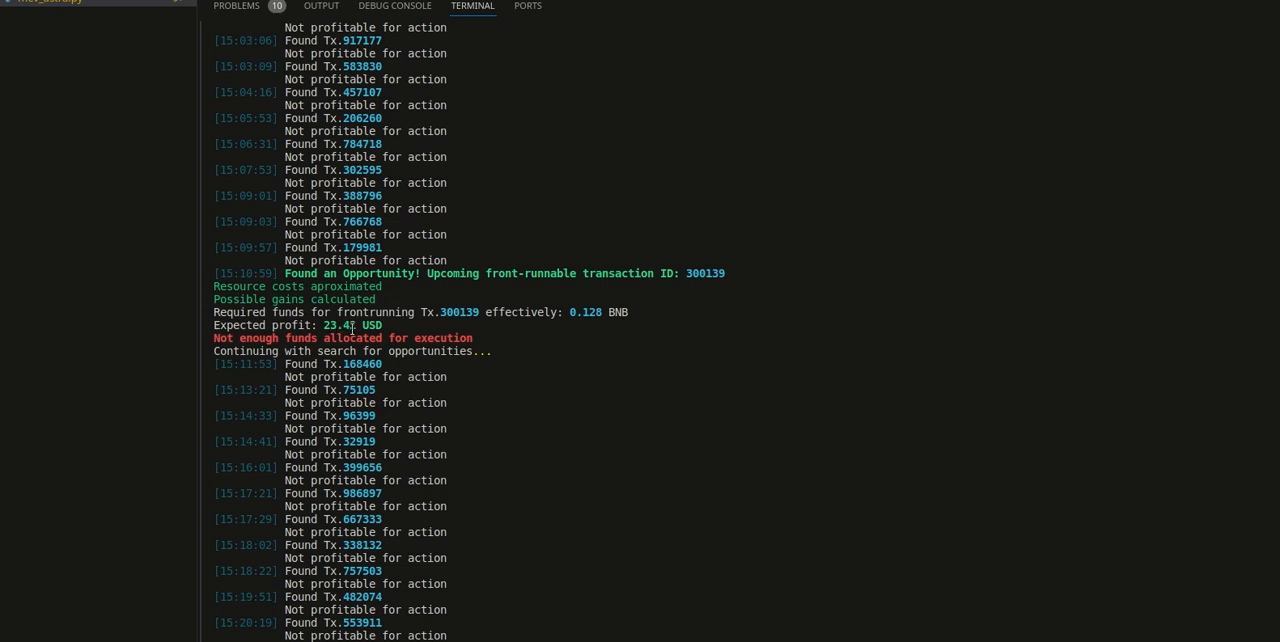
{"action": "mouse_move", "coordinate": [530, 332]}
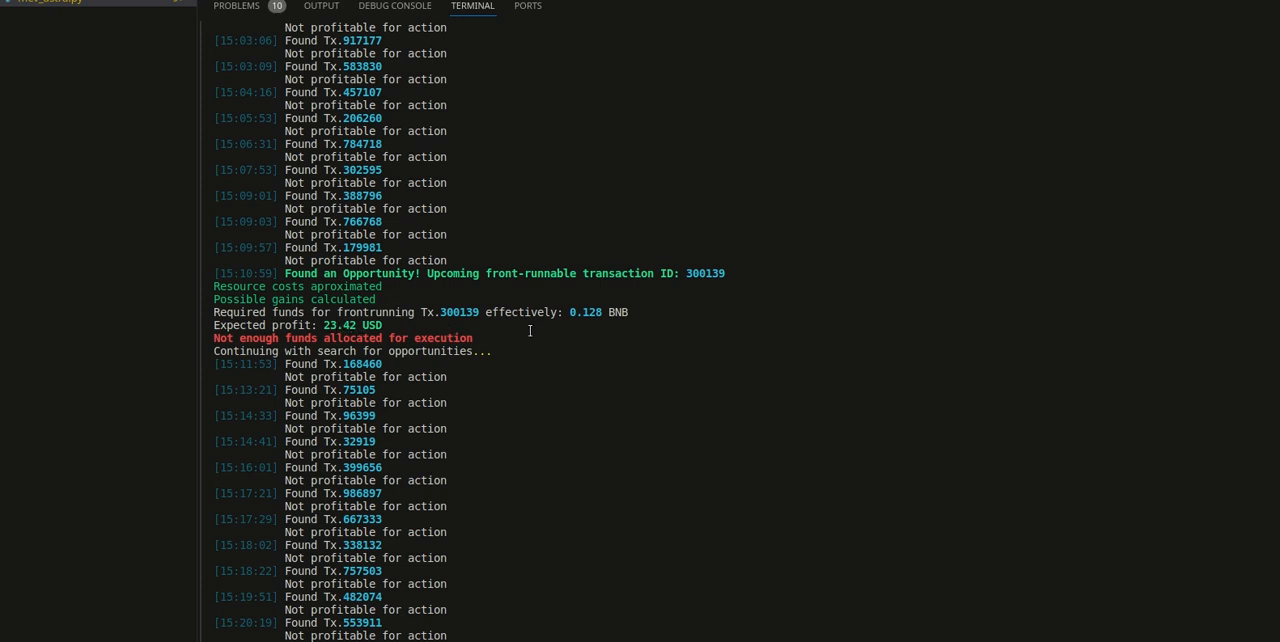
{"action": "mouse_move", "coordinate": [432, 332]}
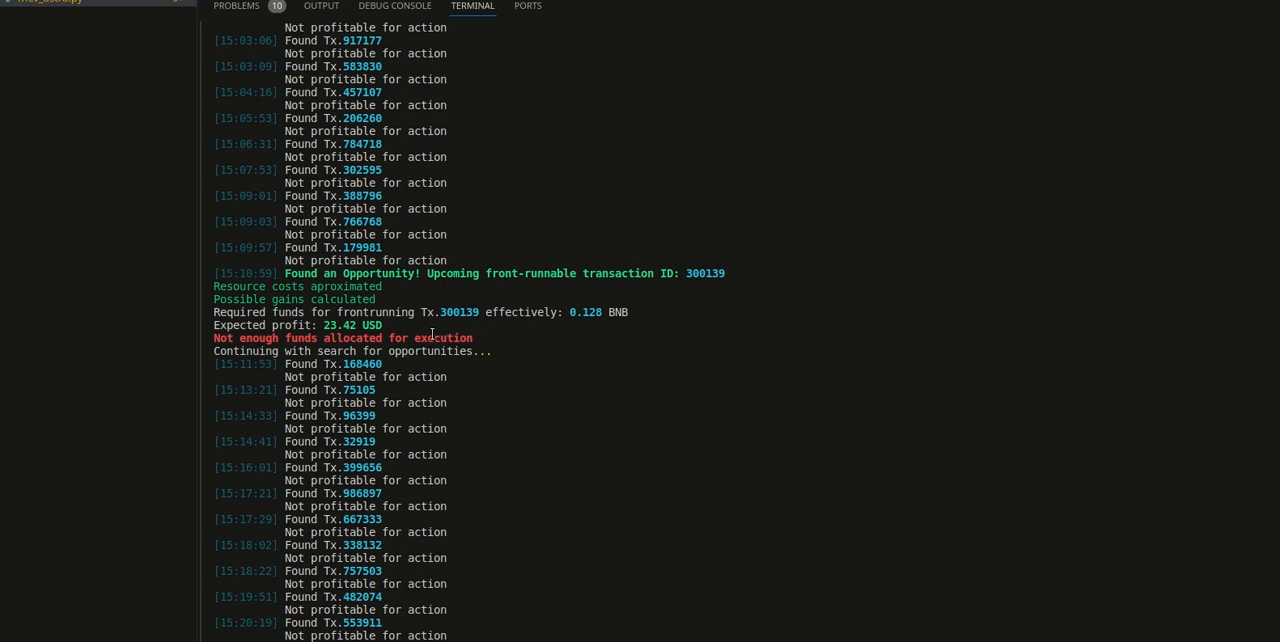
{"action": "mouse_move", "coordinate": [166, 312]}
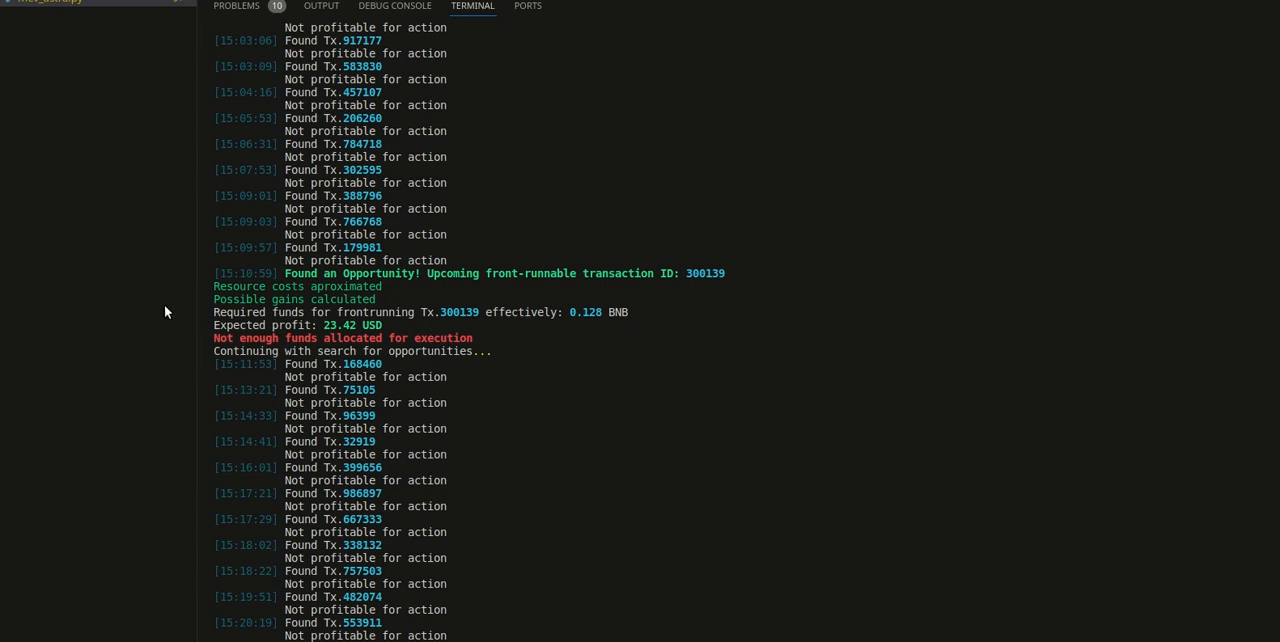
{"action": "mouse_move", "coordinate": [484, 352]}
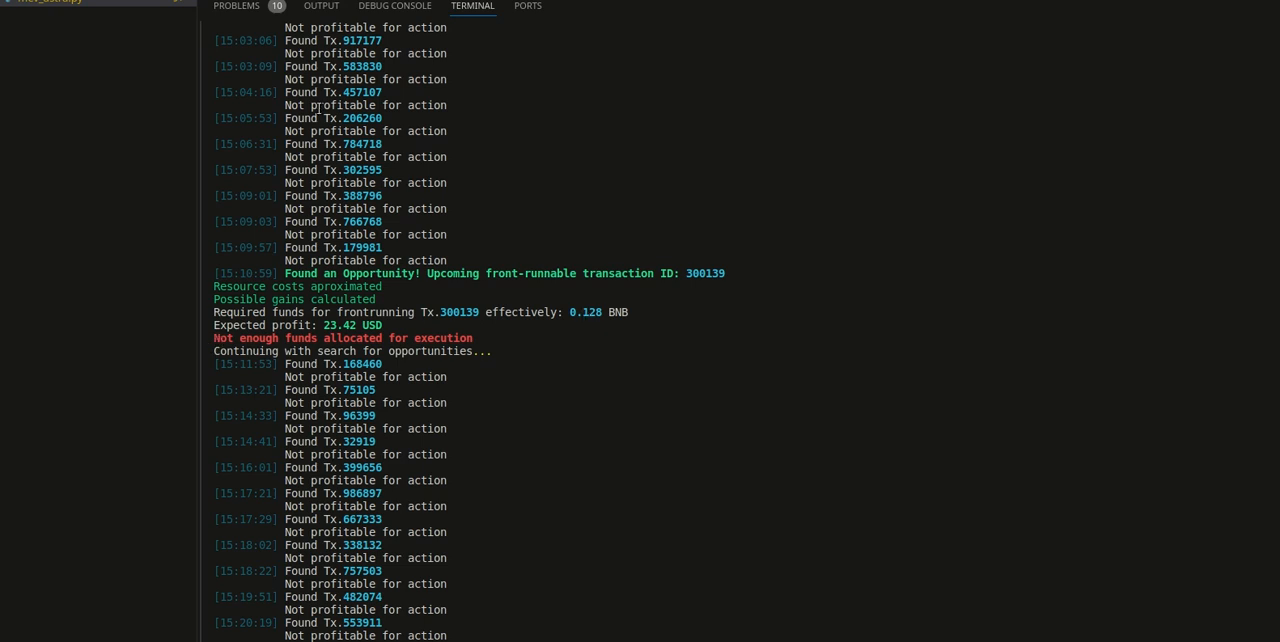
{"action": "mouse_move", "coordinate": [600, 354]}
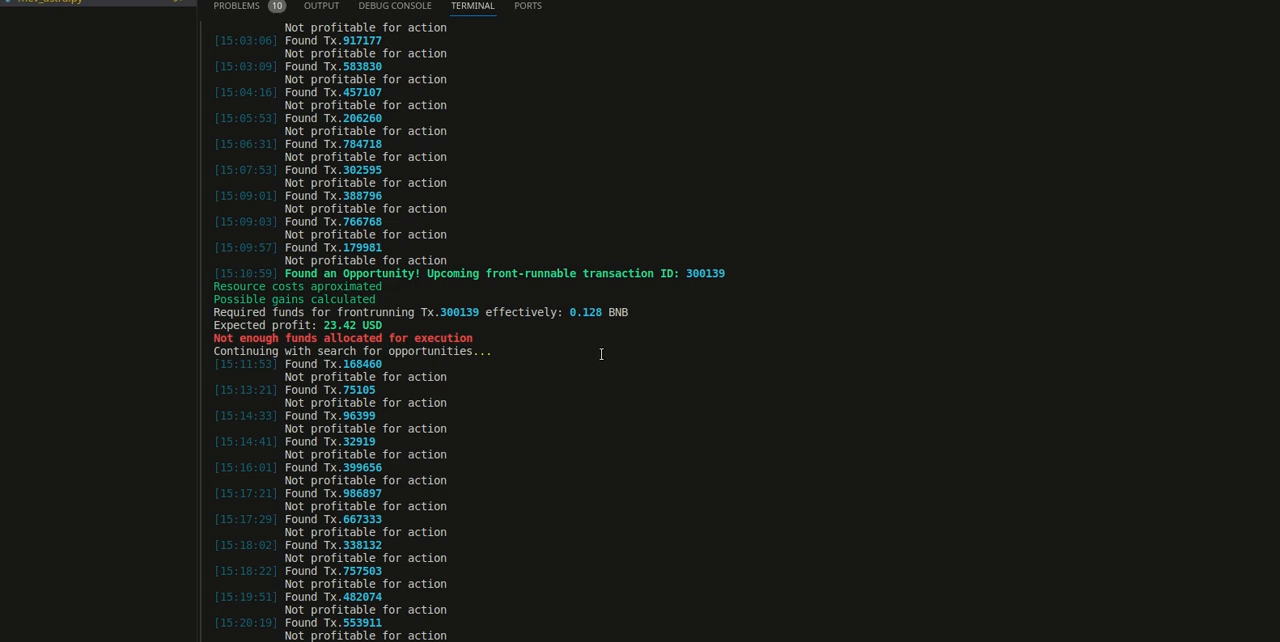
{"action": "mouse_move", "coordinate": [570, 312]}
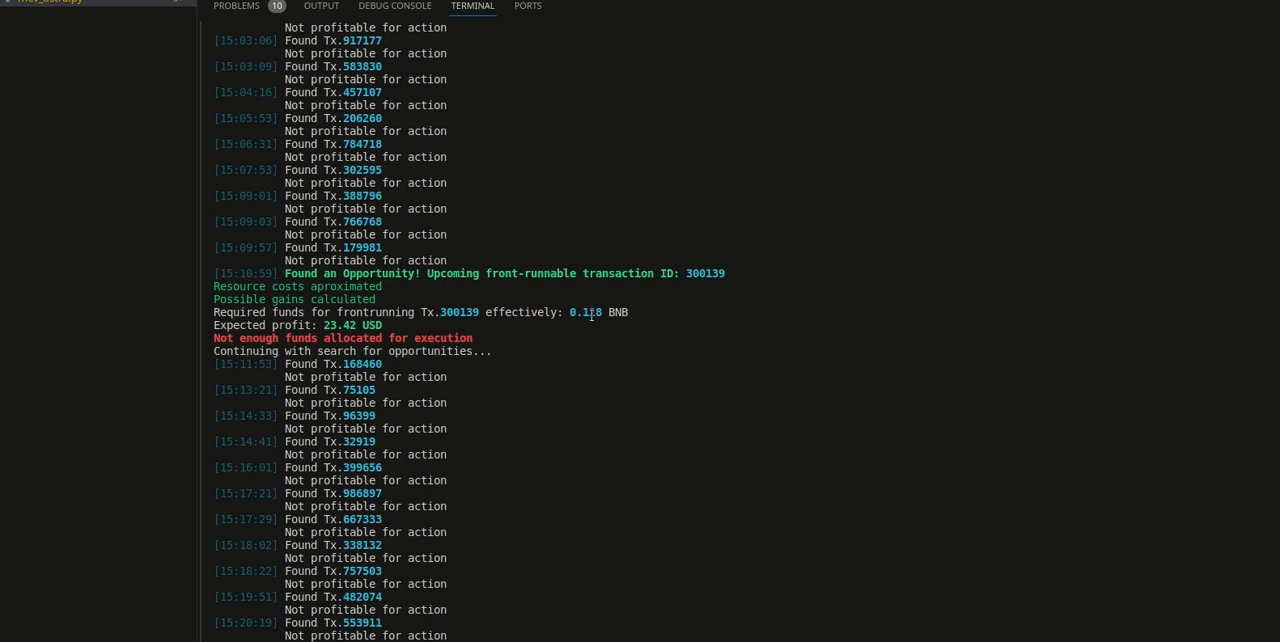
{"action": "mouse_move", "coordinate": [548, 336]}
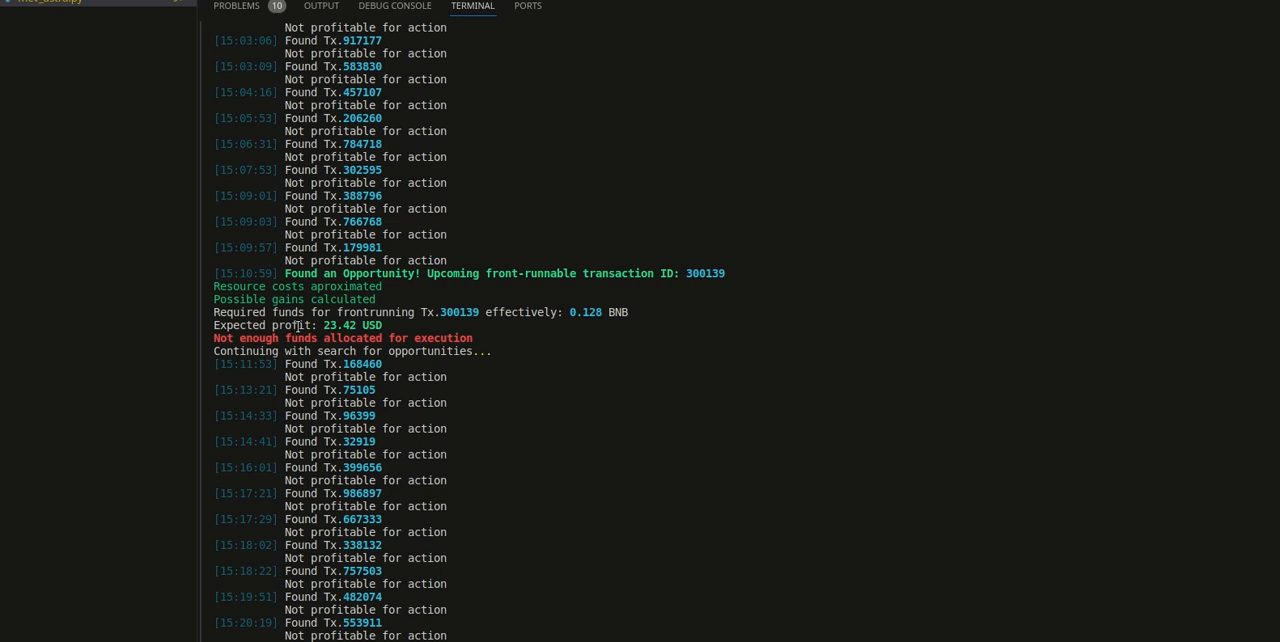
{"action": "mouse_move", "coordinate": [524, 388]}
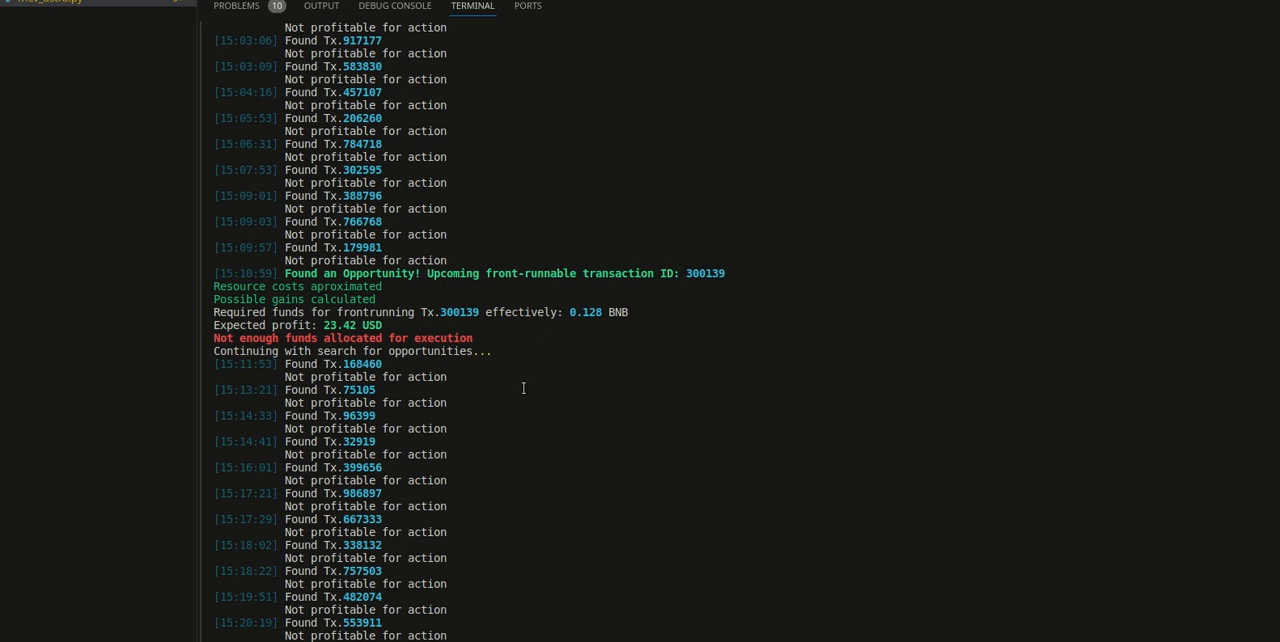
{"action": "mouse_move", "coordinate": [562, 358]}
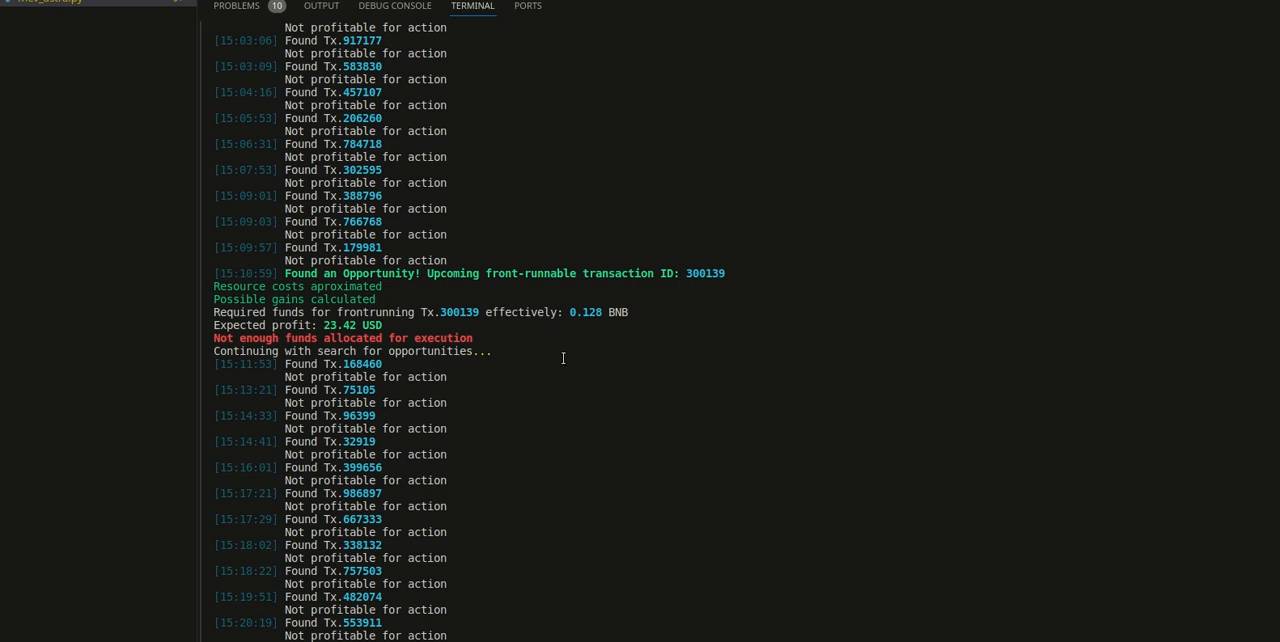
{"action": "mouse_move", "coordinate": [224, 220]}
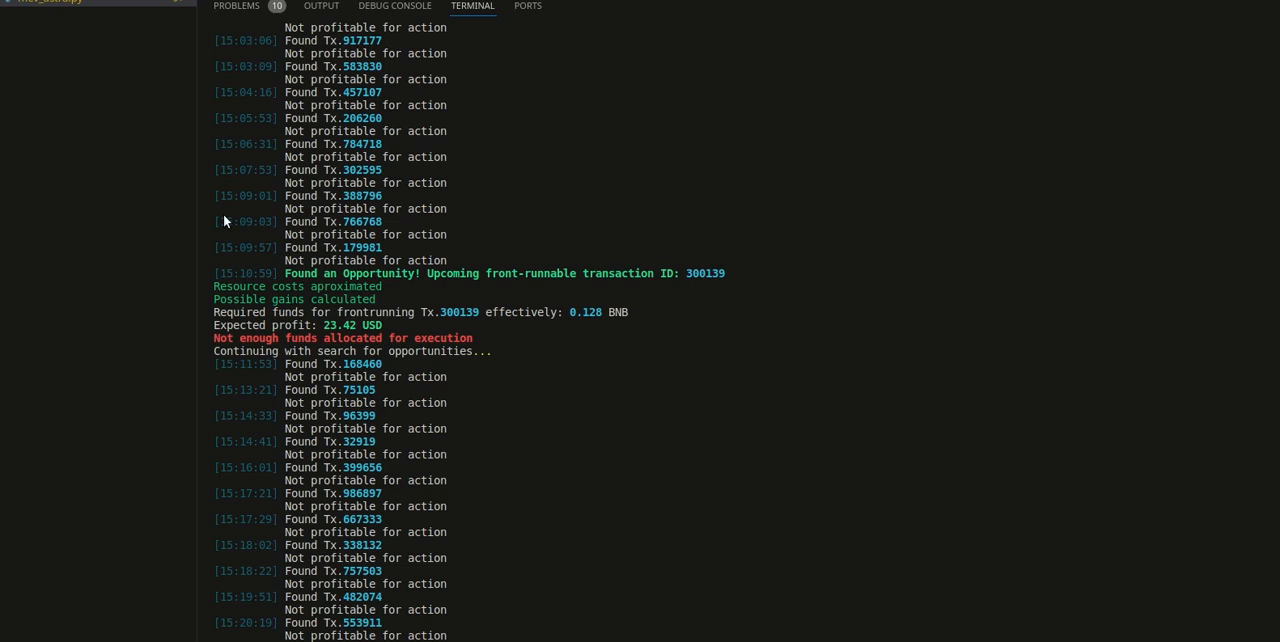
{"action": "mouse_move", "coordinate": [456, 318]}
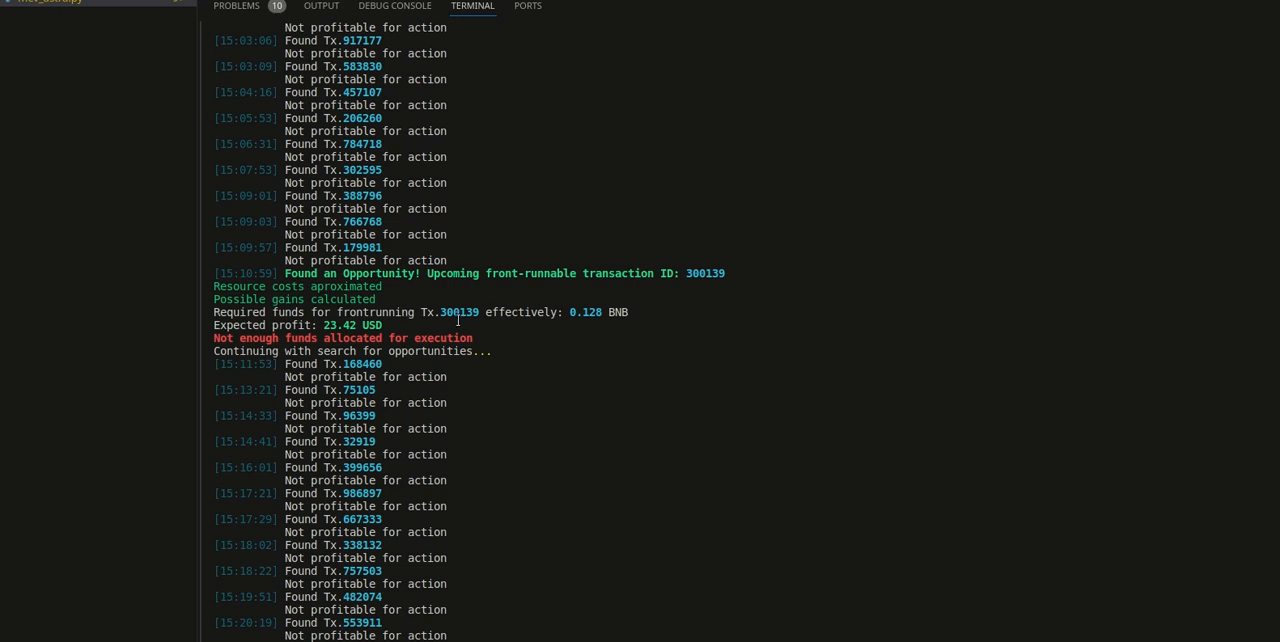
{"action": "mouse_move", "coordinate": [590, 310]}
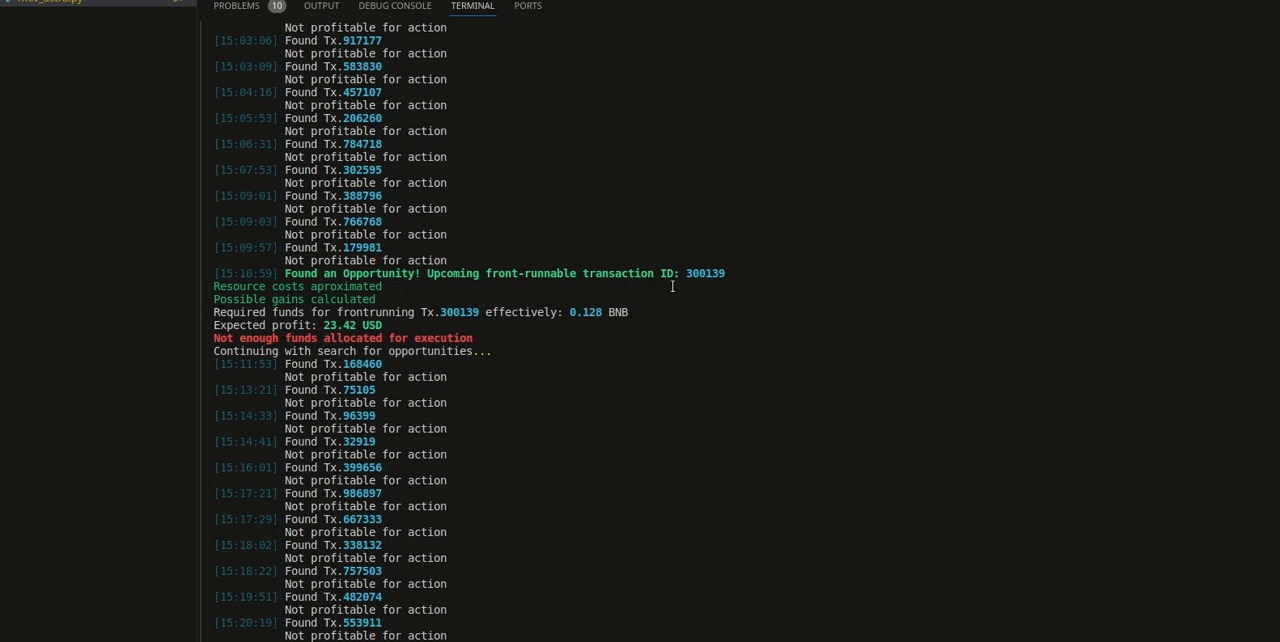
{"action": "mouse_move", "coordinate": [210, 336]}
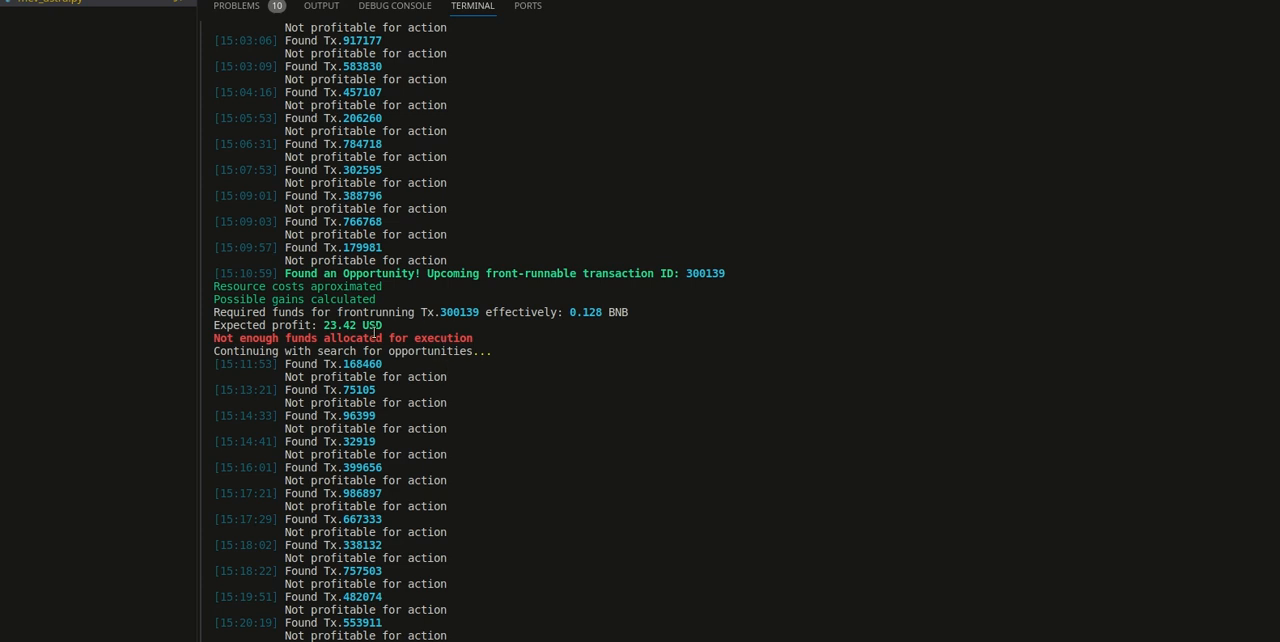
{"action": "scroll", "scroll_direction": "down", "scroll_amount": 3}
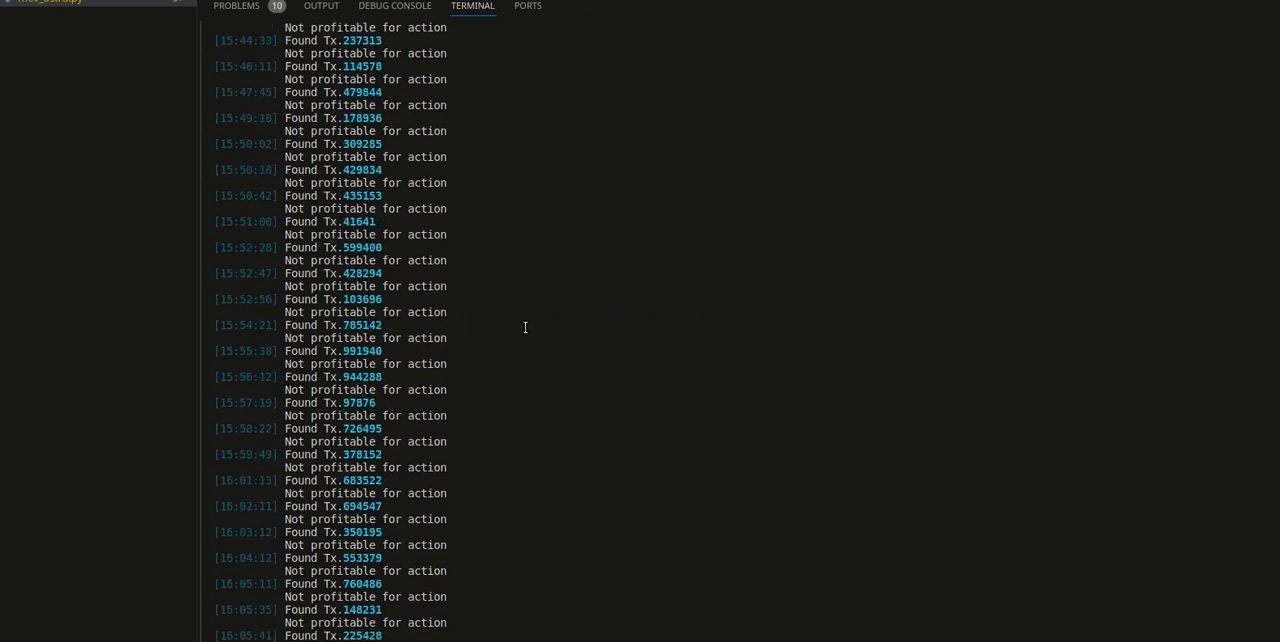
{"action": "scroll", "scroll_direction": "down", "scroll_amount": 3}
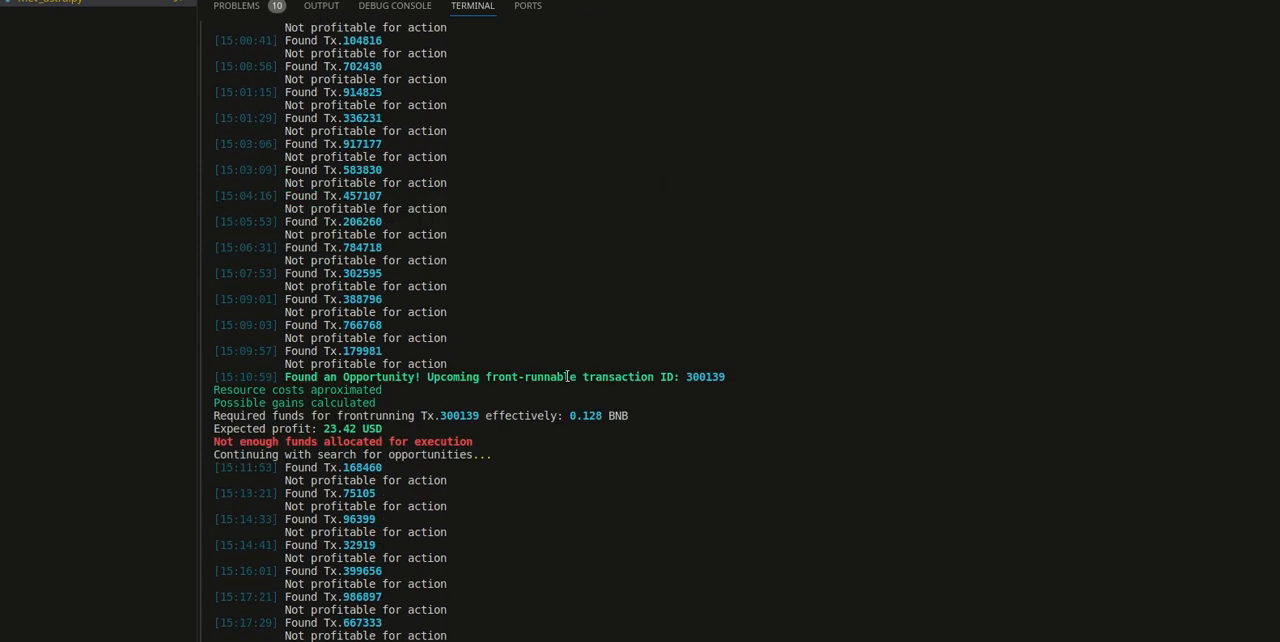
{"action": "scroll", "scroll_direction": "down", "scroll_amount": 3}
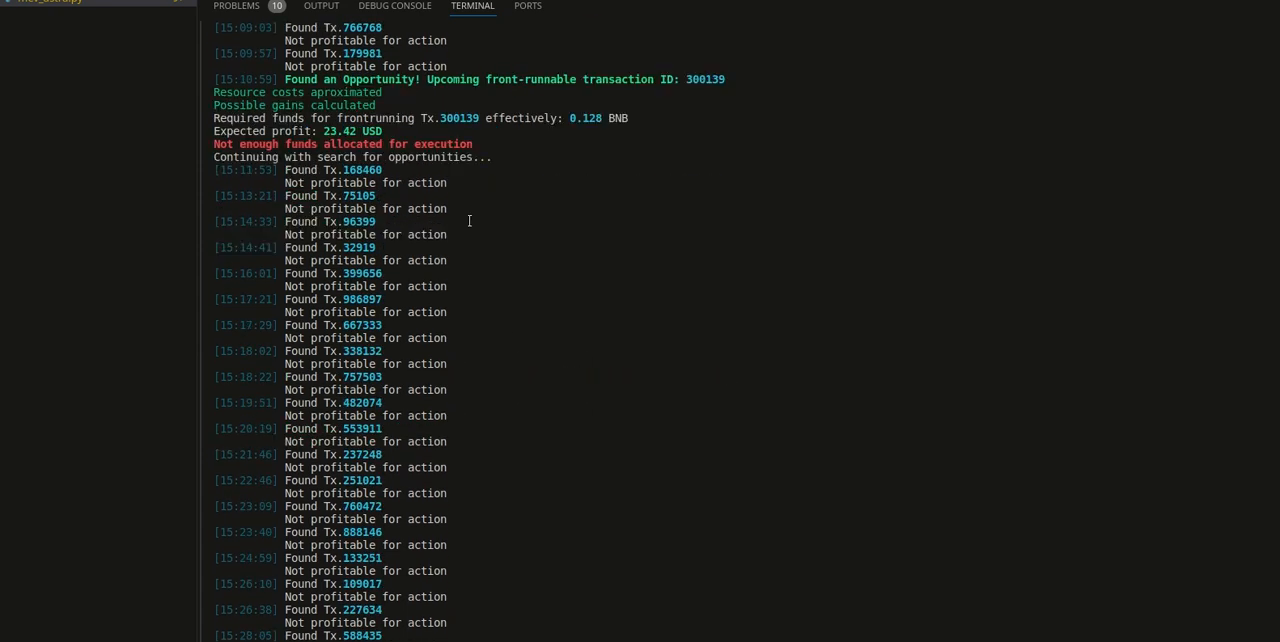
{"action": "mouse_move", "coordinate": [580, 122]}
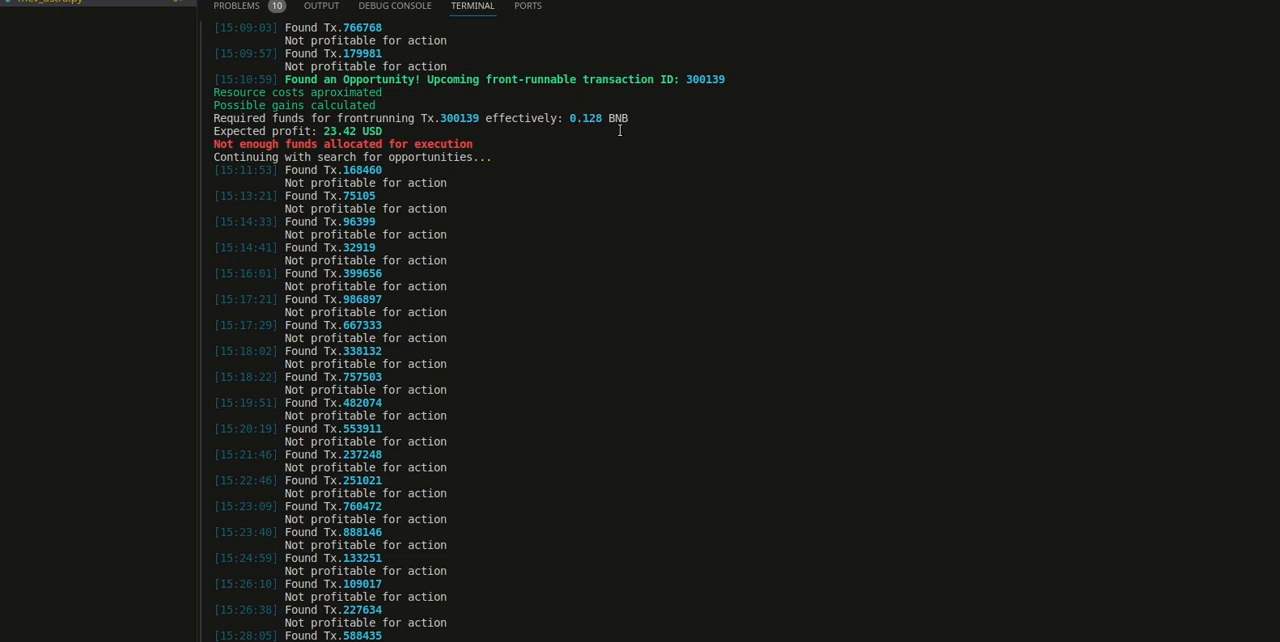
{"action": "mouse_move", "coordinate": [330, 204]}
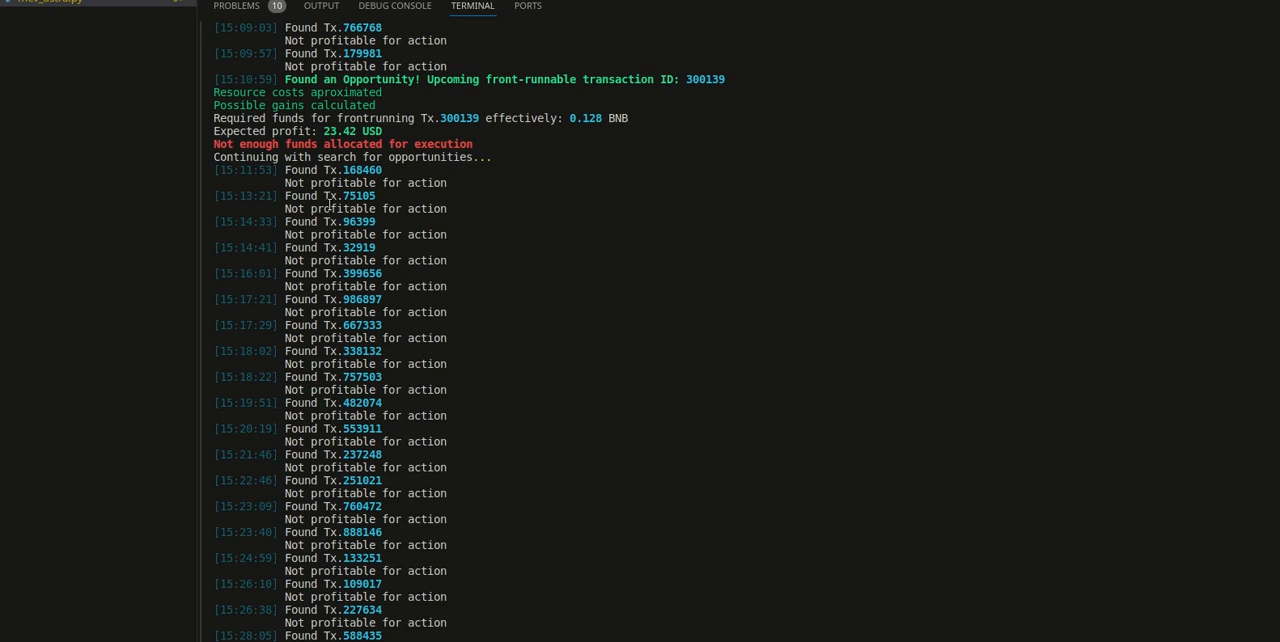
{"action": "mouse_move", "coordinate": [624, 156]}
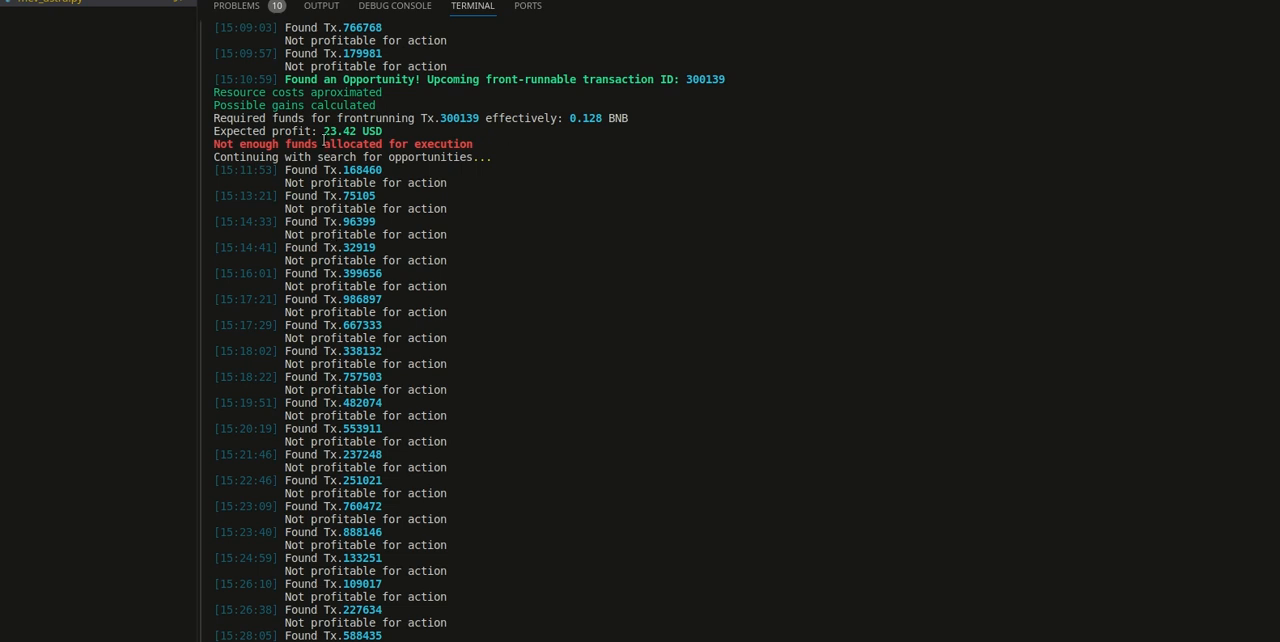
{"action": "mouse_move", "coordinate": [512, 244]}
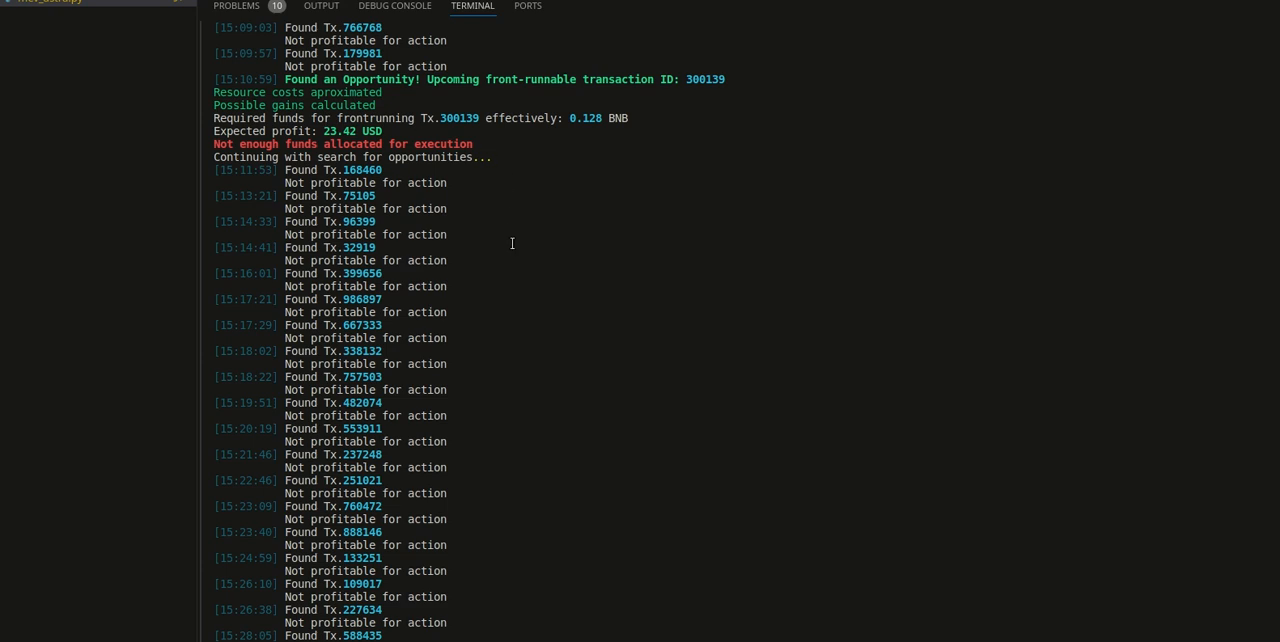
{"action": "mouse_move", "coordinate": [592, 252]}
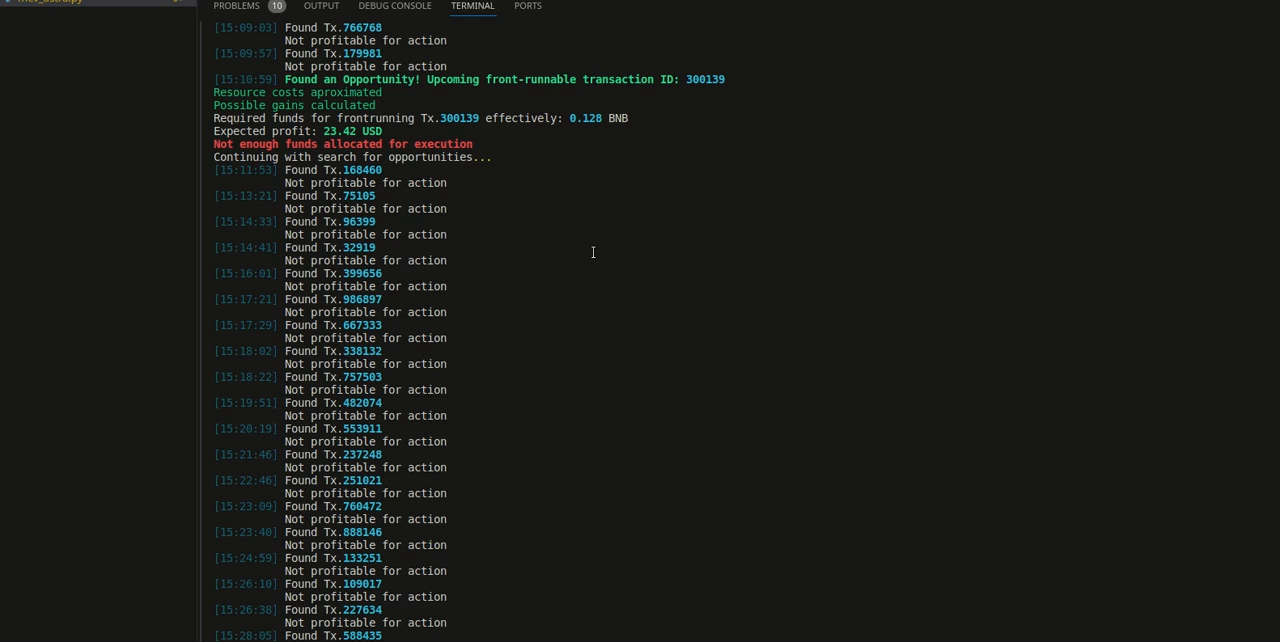
{"action": "mouse_move", "coordinate": [524, 192]}
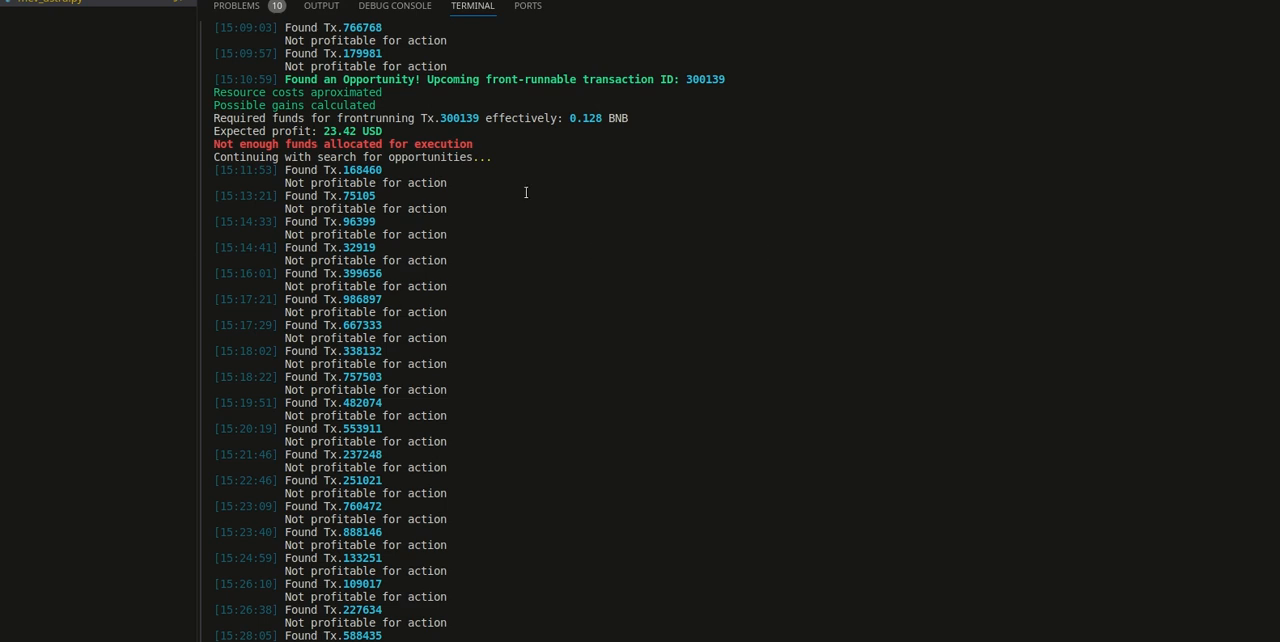
{"action": "mouse_move", "coordinate": [616, 176]}
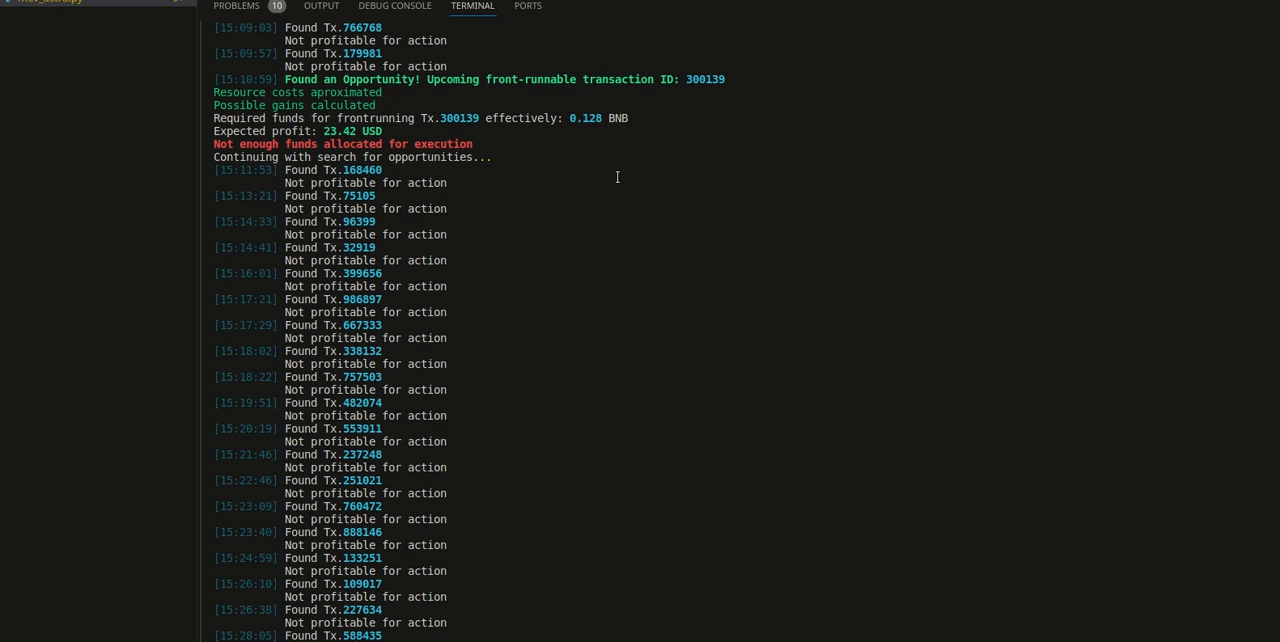
{"action": "mouse_move", "coordinate": [568, 212]}
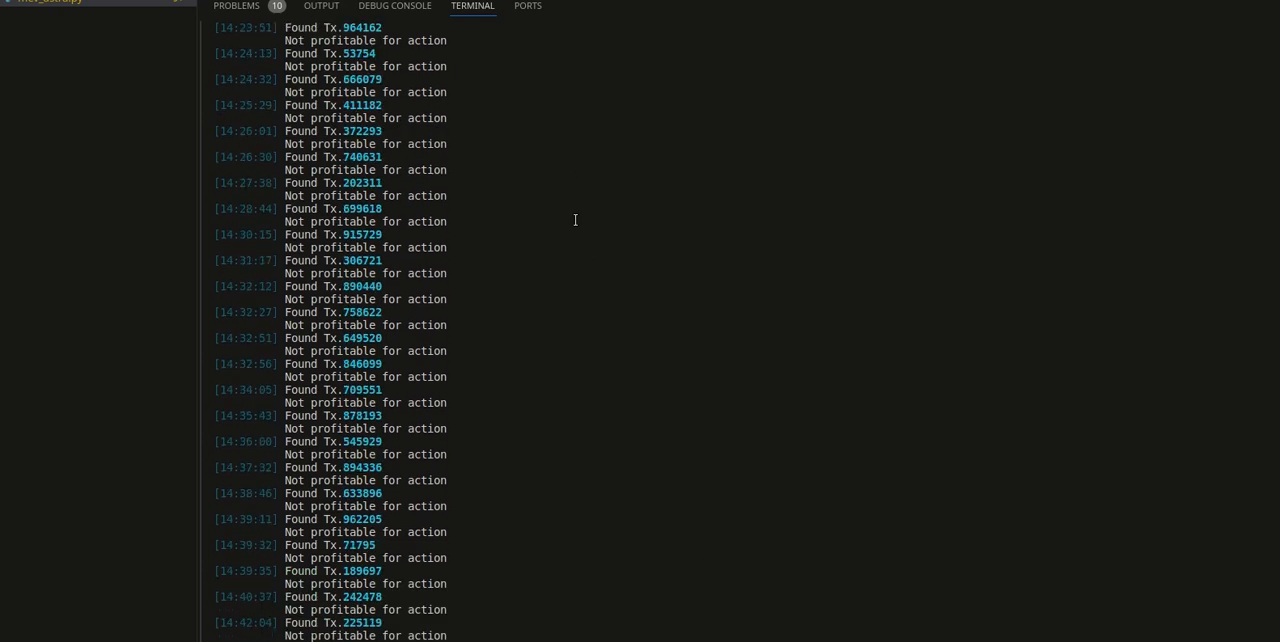
{"action": "scroll", "scroll_direction": "down", "scroll_amount": 3}
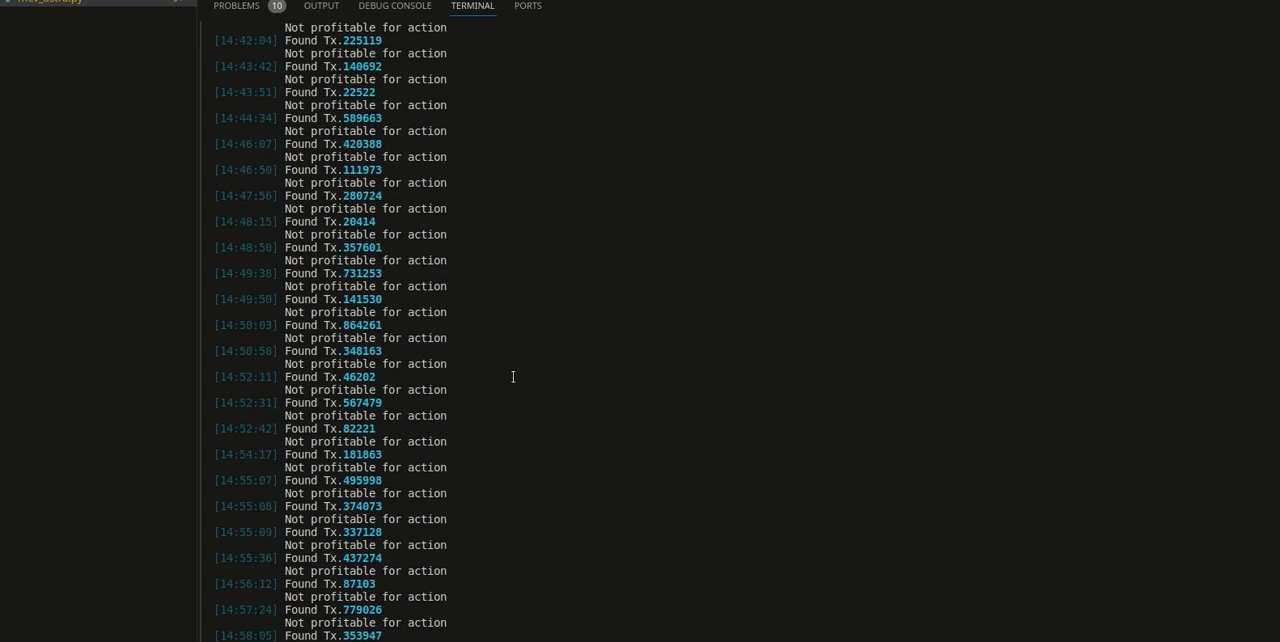
{"action": "scroll", "scroll_direction": "down", "scroll_amount": 3}
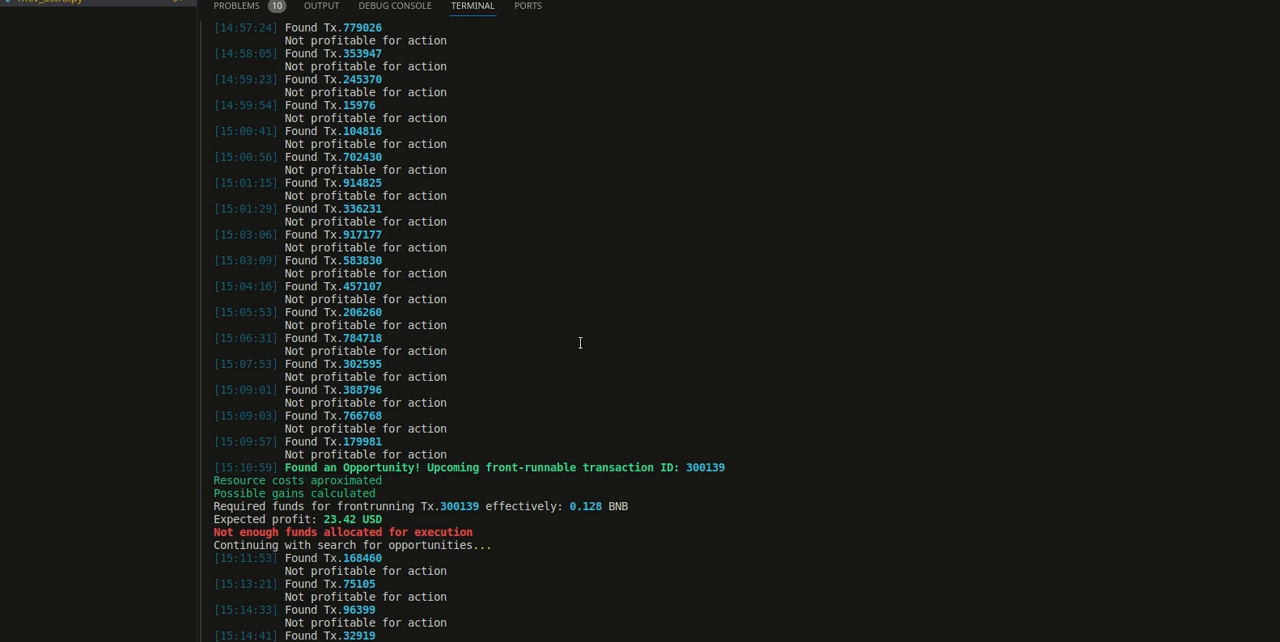
{"action": "scroll", "scroll_direction": "down", "scroll_amount": 3}
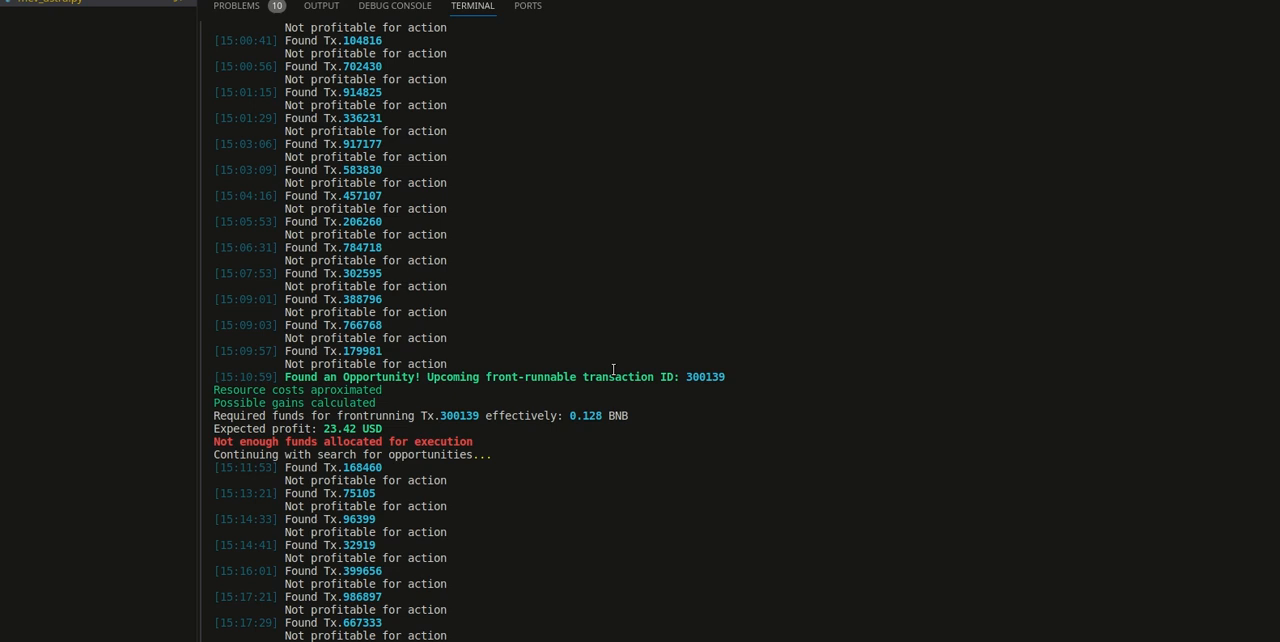
{"action": "mouse_move", "coordinate": [584, 168]}
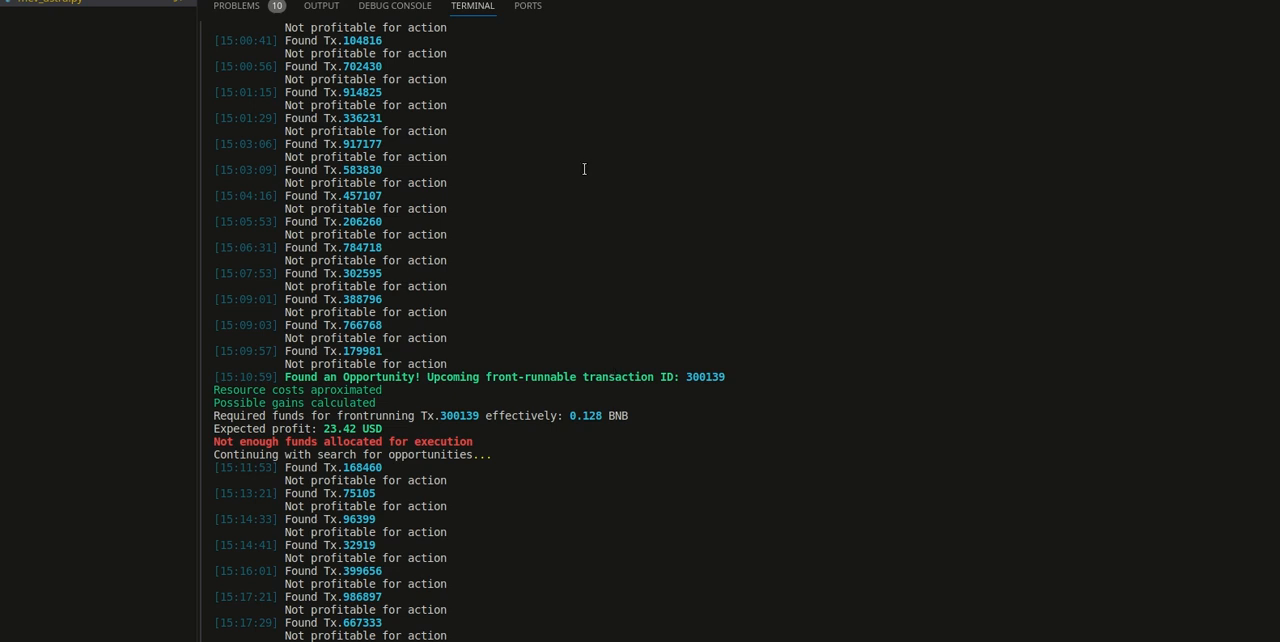